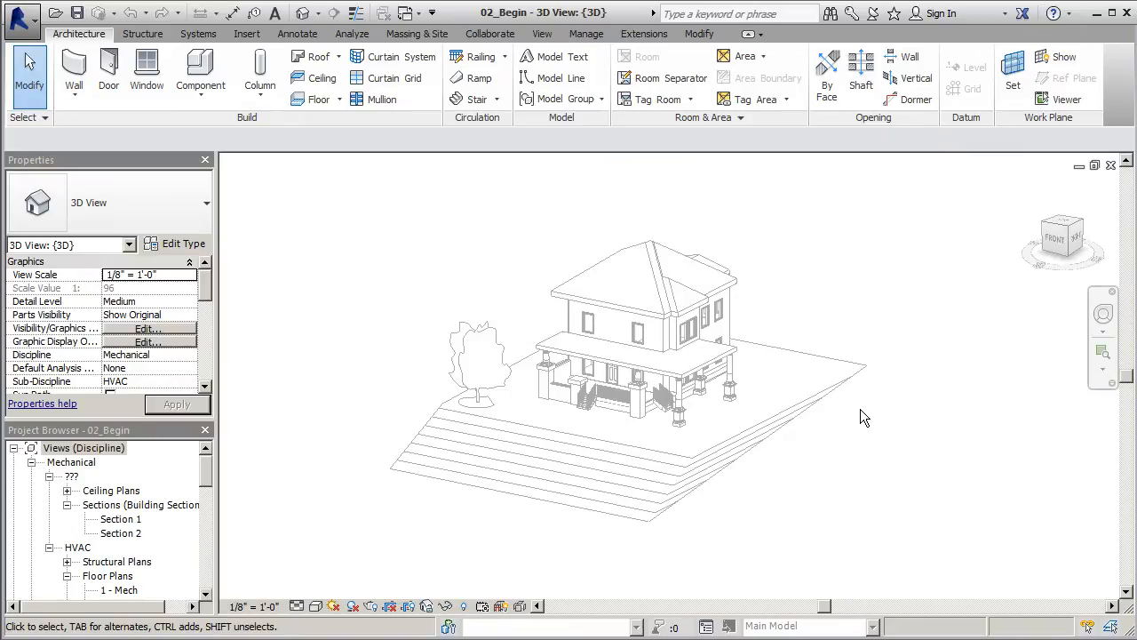
mouse_move(207, 481)
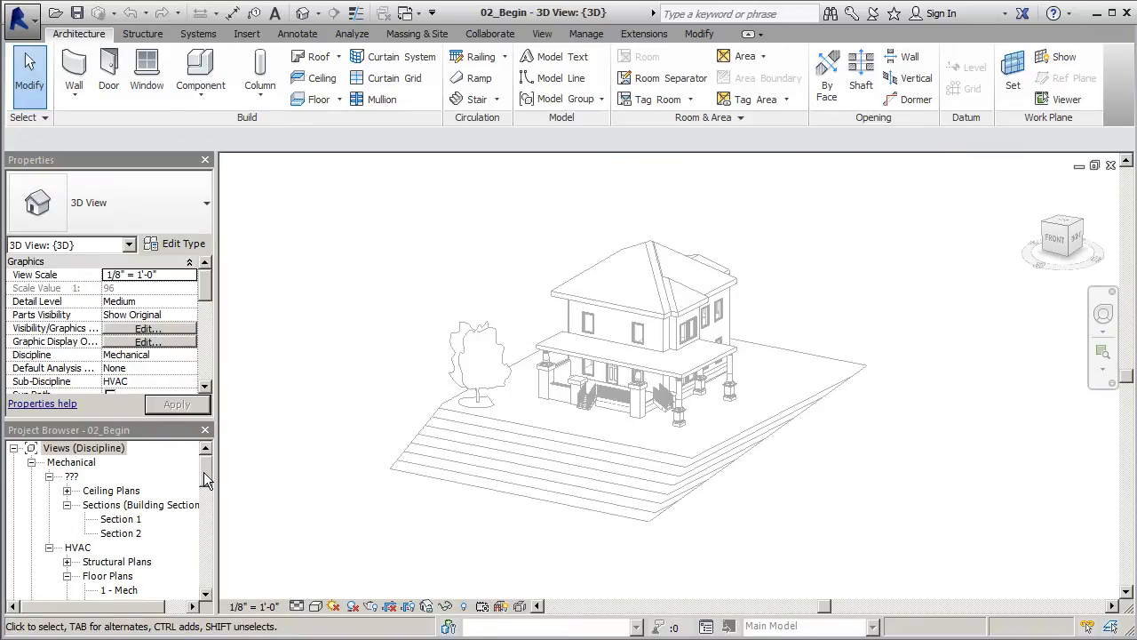
Open the North - Mech elevation of the house from the Project Browser.
left_click(83, 447)
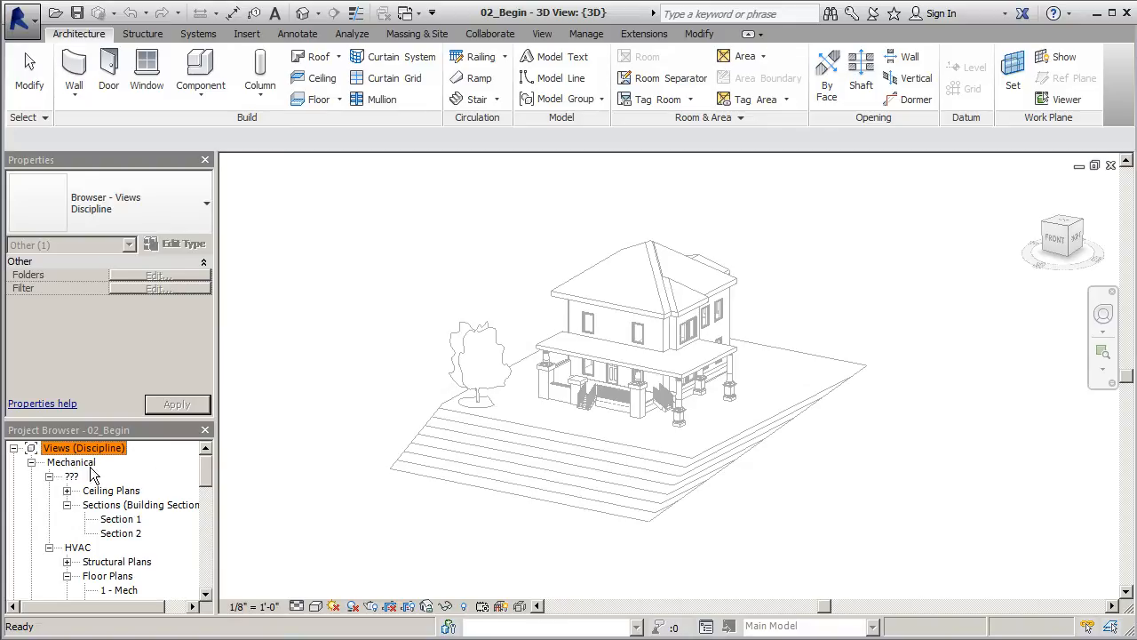
scroll("down", 3)
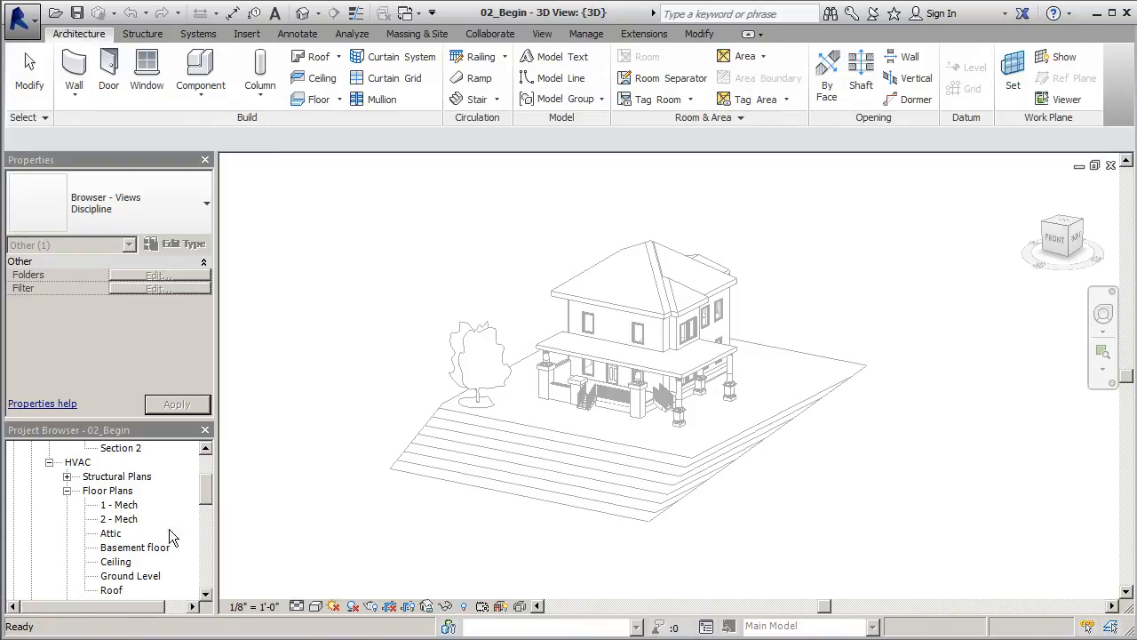
mouse_move(207, 496)
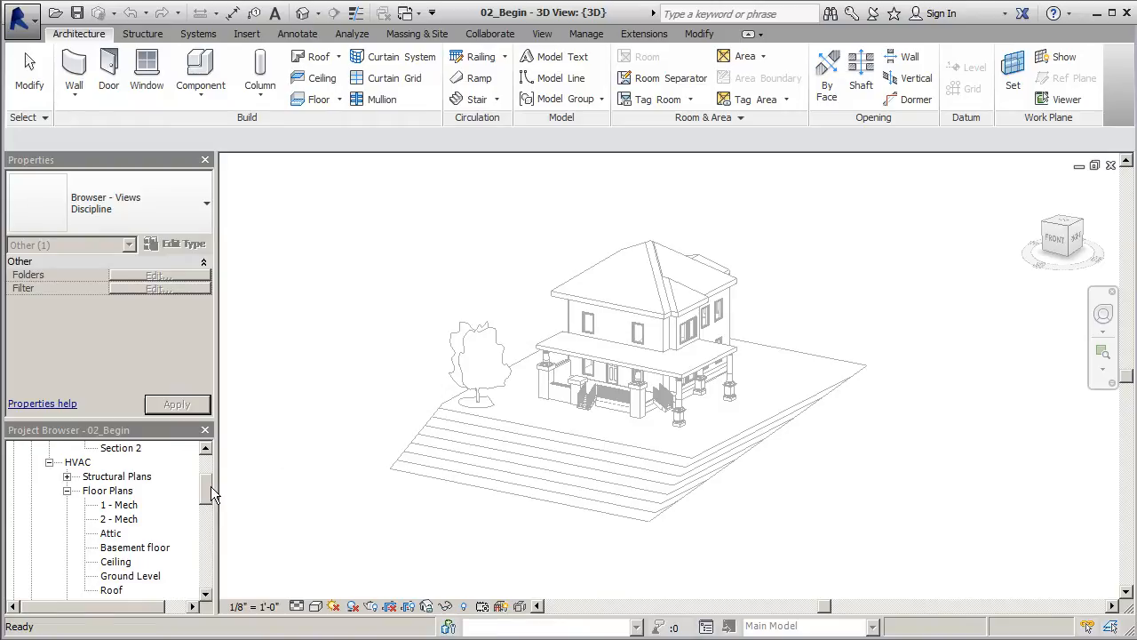
scroll("down", 3)
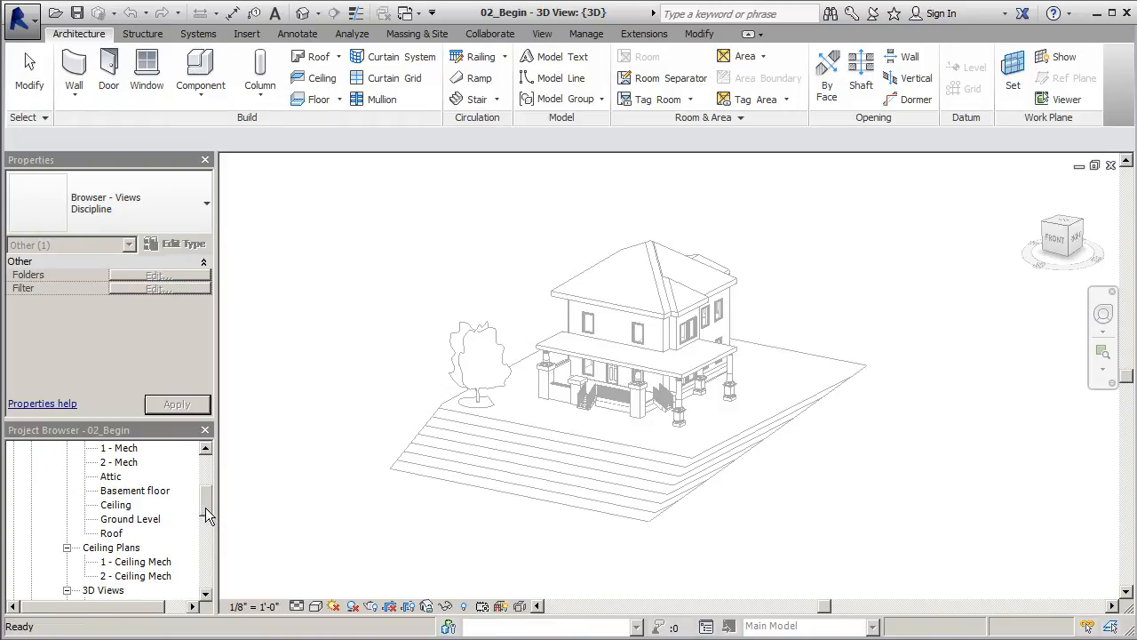
double_click(134, 532)
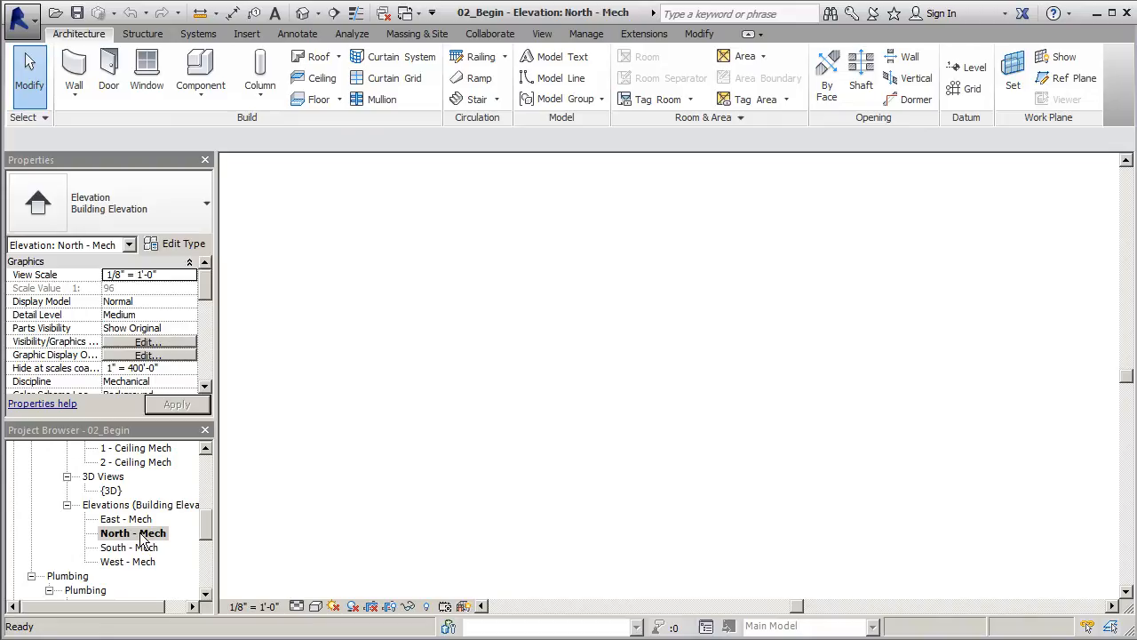
double_click(132, 532)
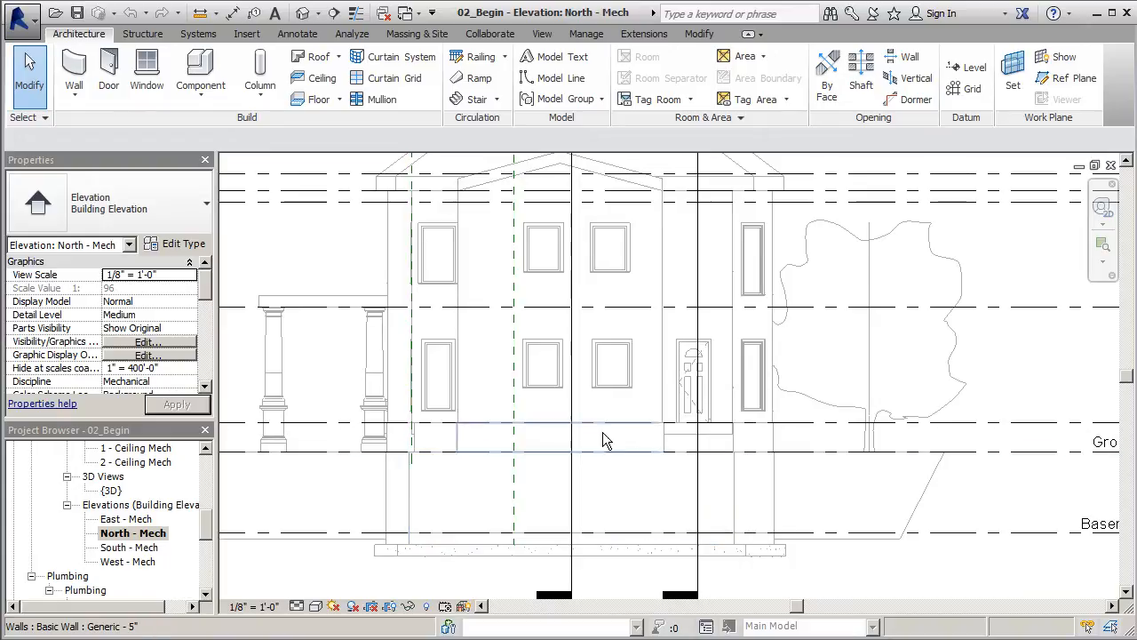
Select the house roof, then switch to the 1 - Mech floor plan.
left_click(611, 364)
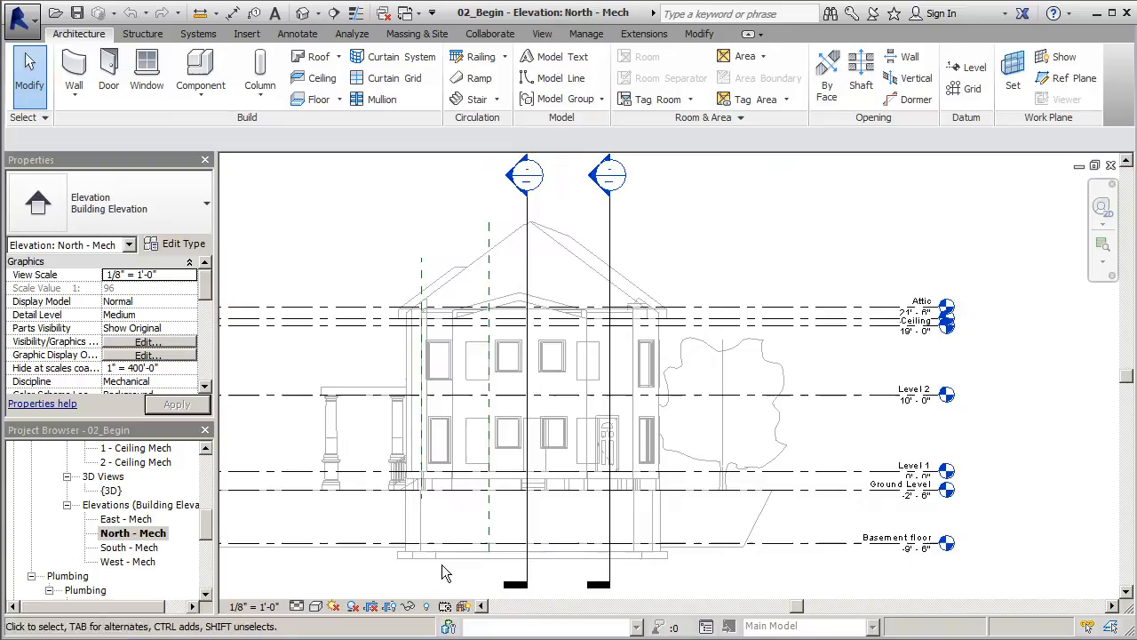
left_click(533, 258)
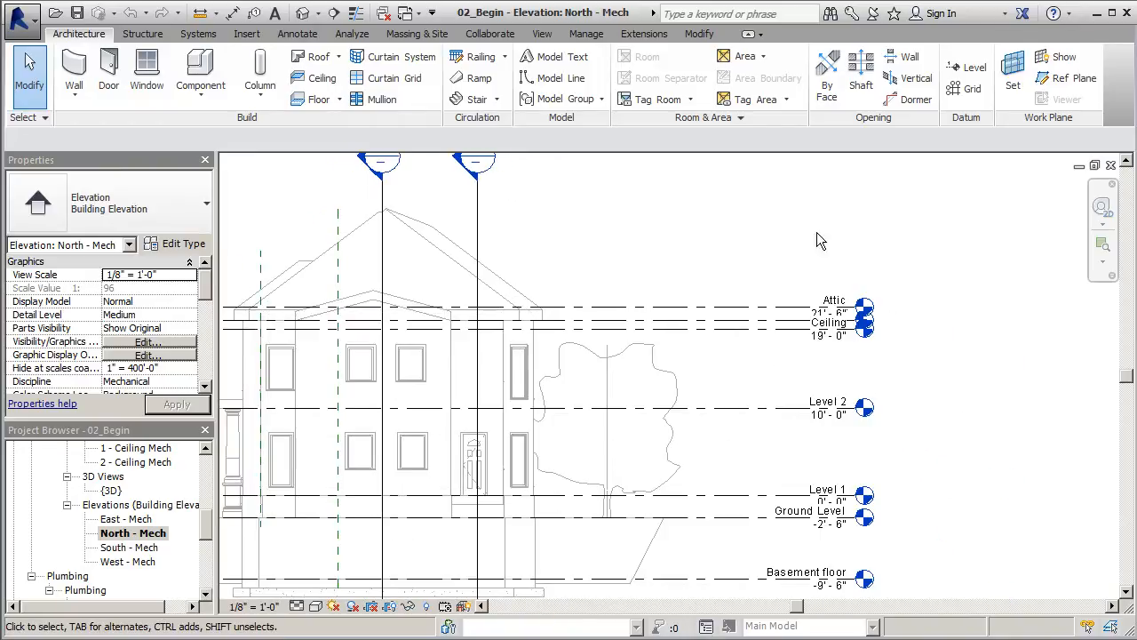
mouse_move(828, 239)
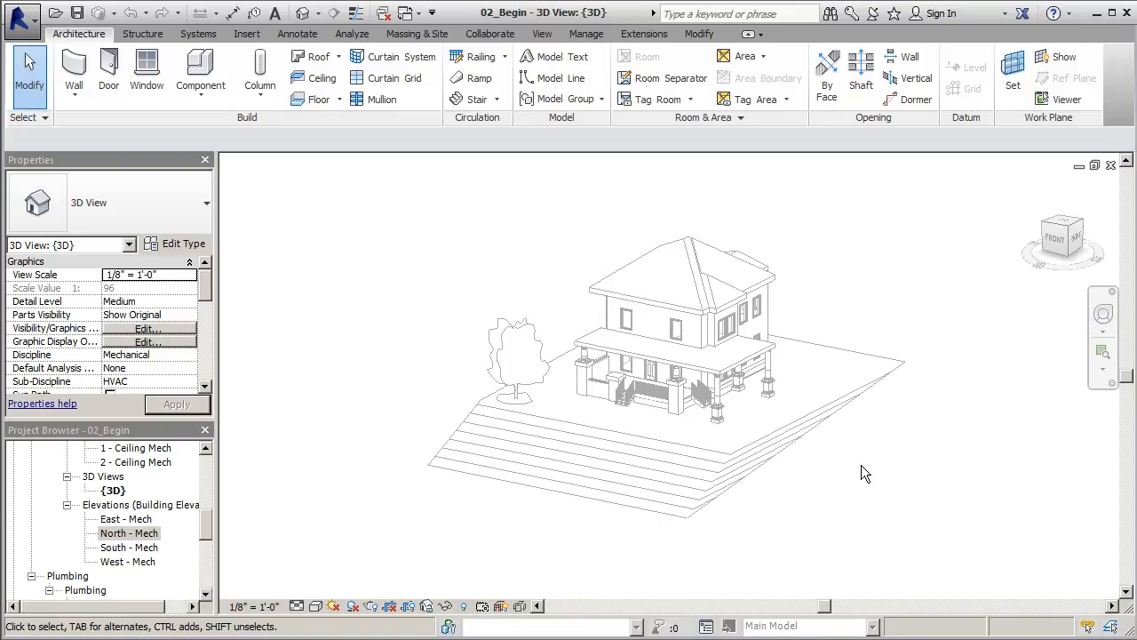
mouse_move(444, 495)
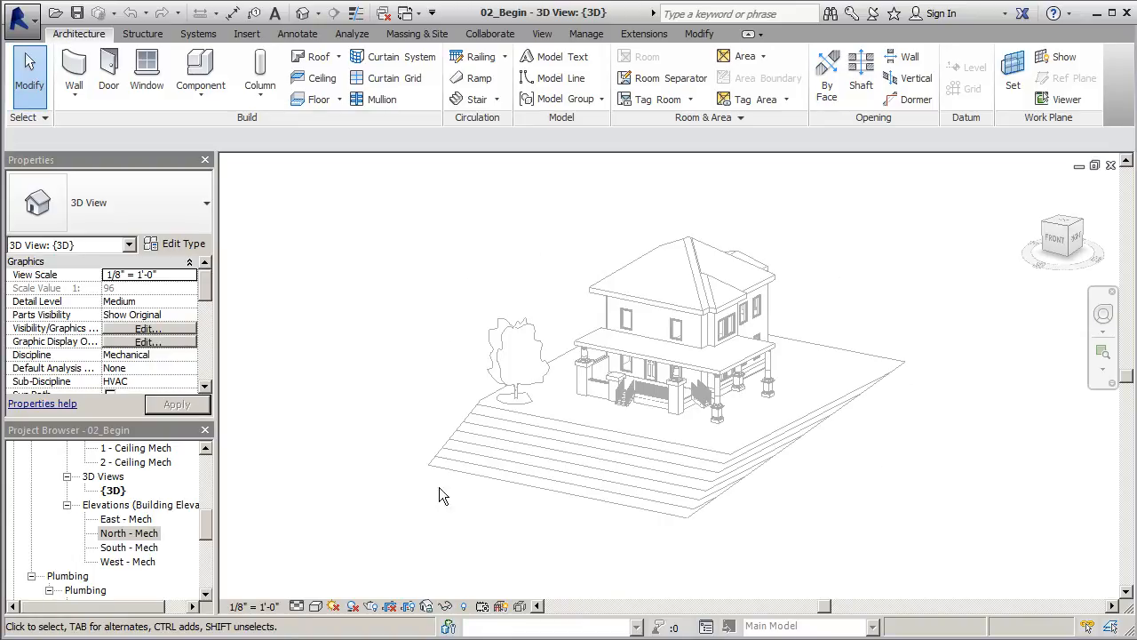
mouse_move(868, 261)
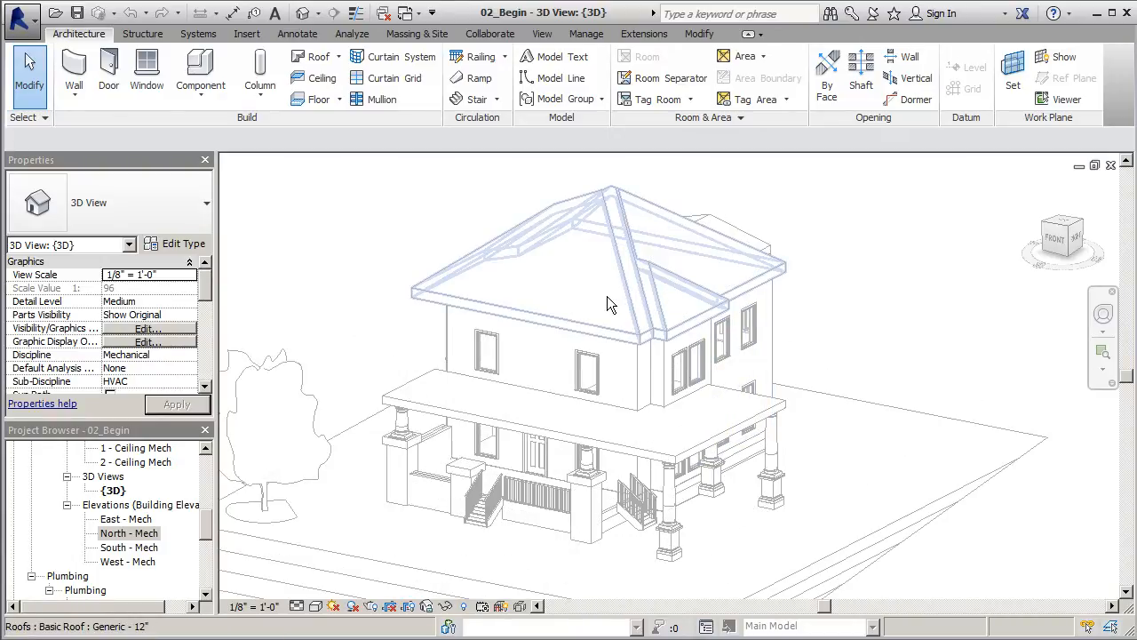
left_click(875, 249)
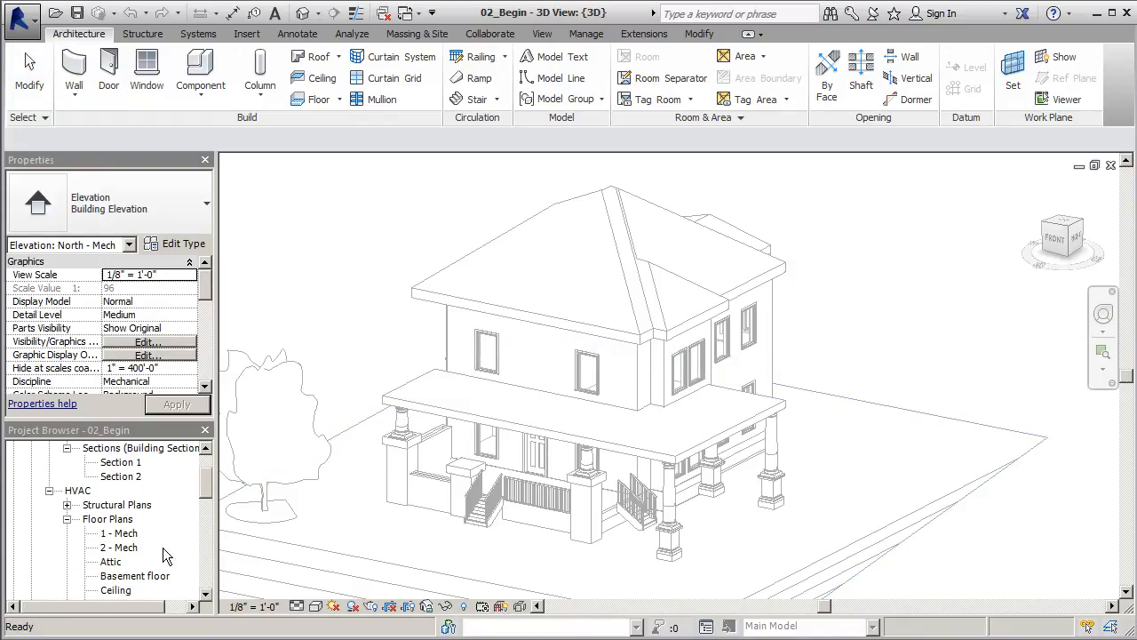
double_click(120, 533)
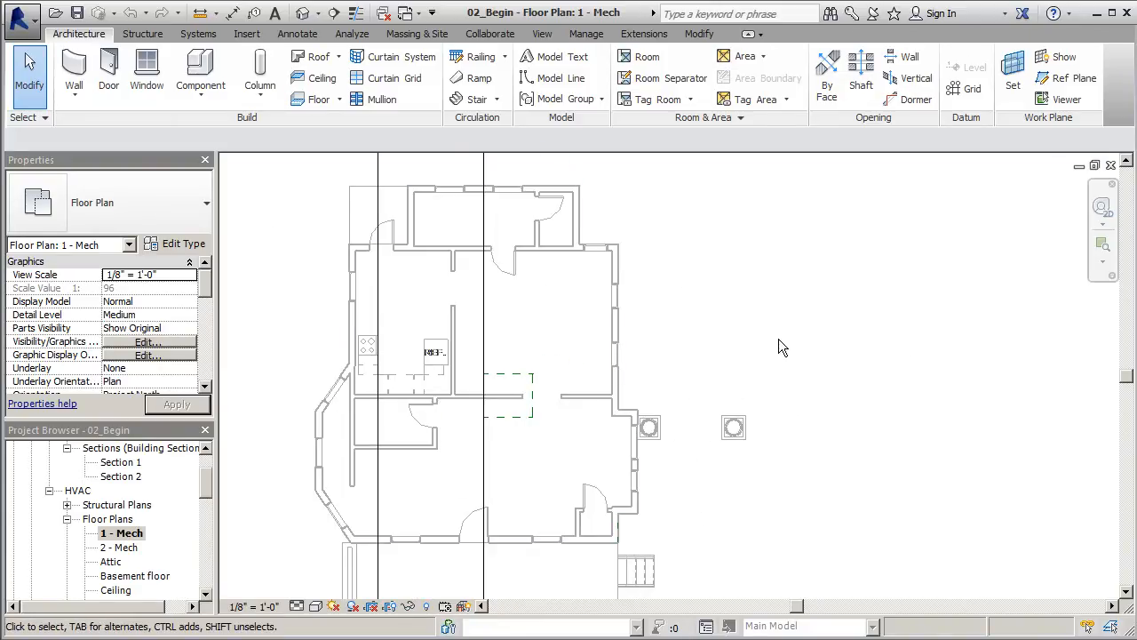
mouse_move(802, 310)
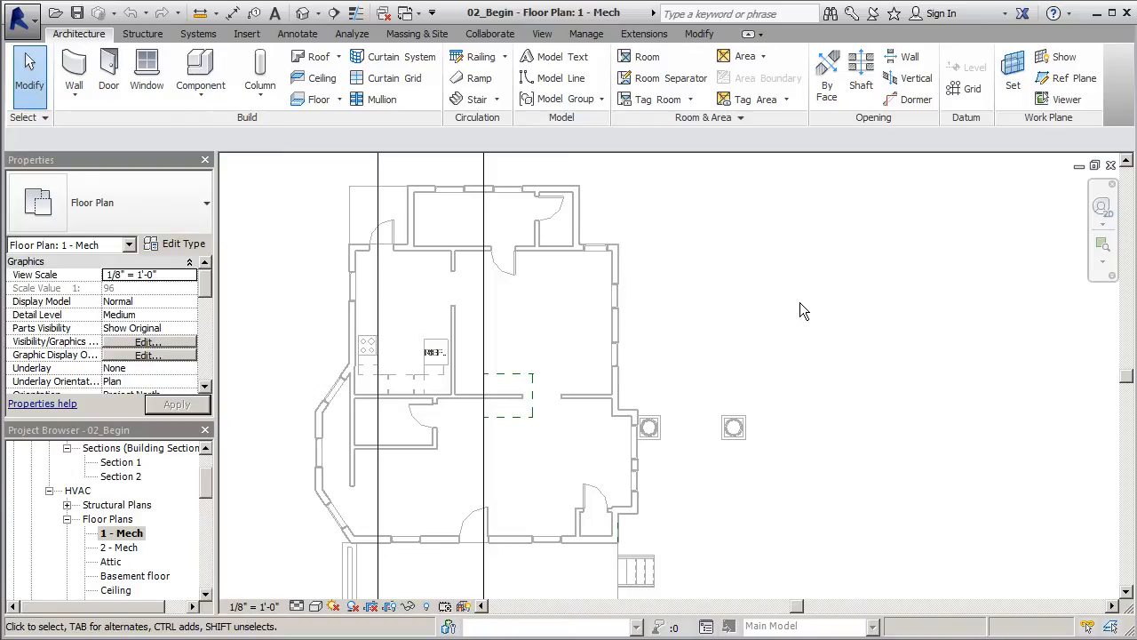
mouse_move(817, 287)
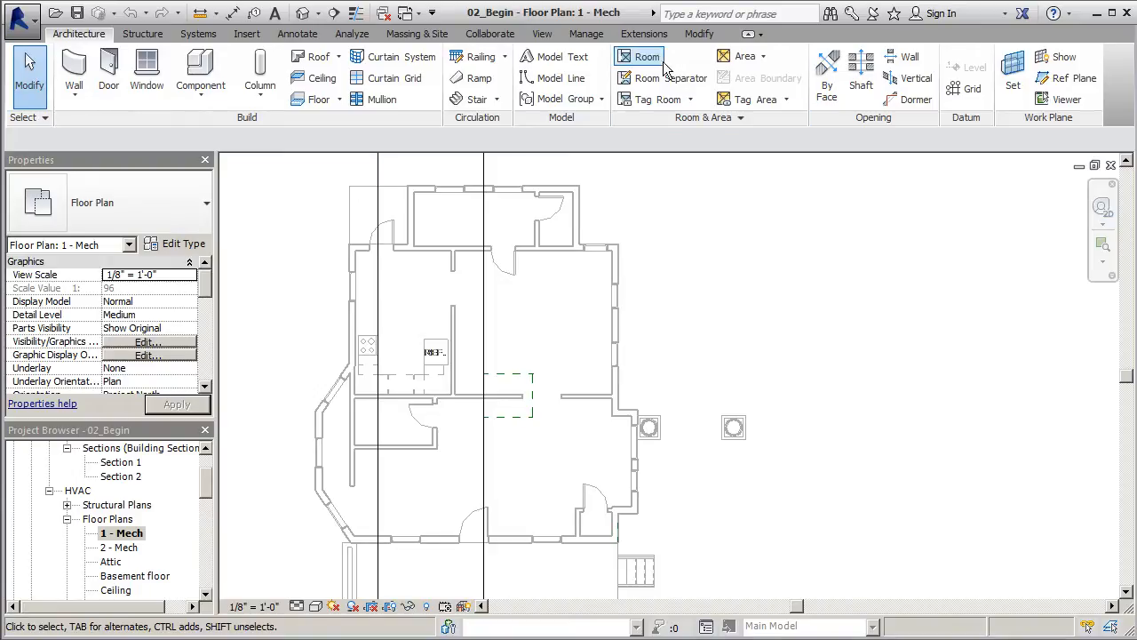
Place a room in the large lower-right space with the Room tool.
left_click(647, 56)
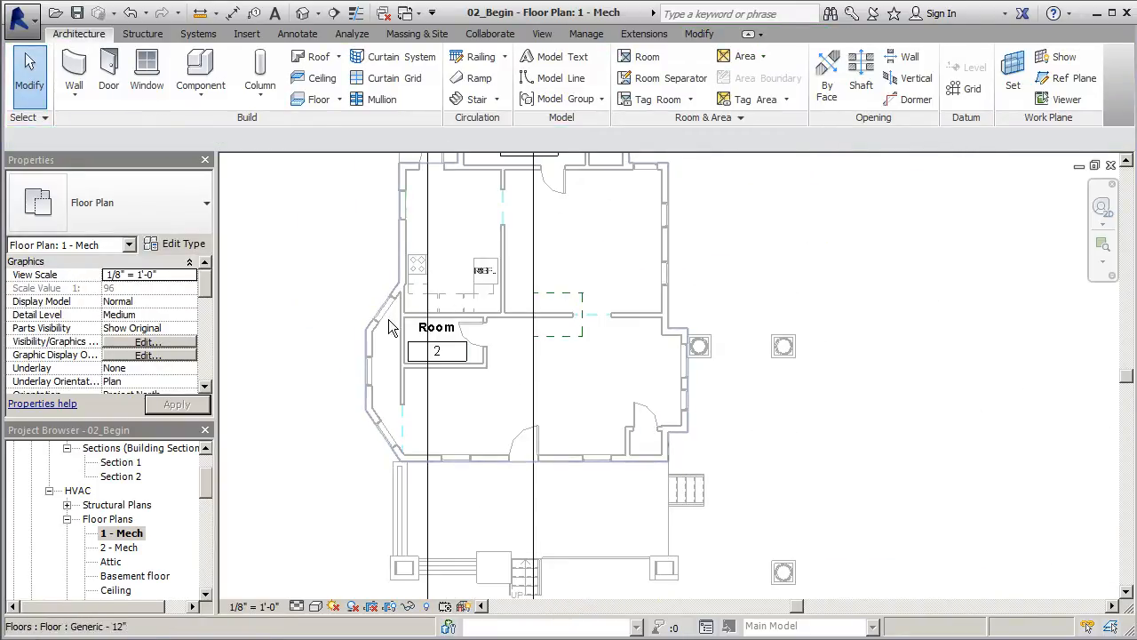
left_click(646, 56)
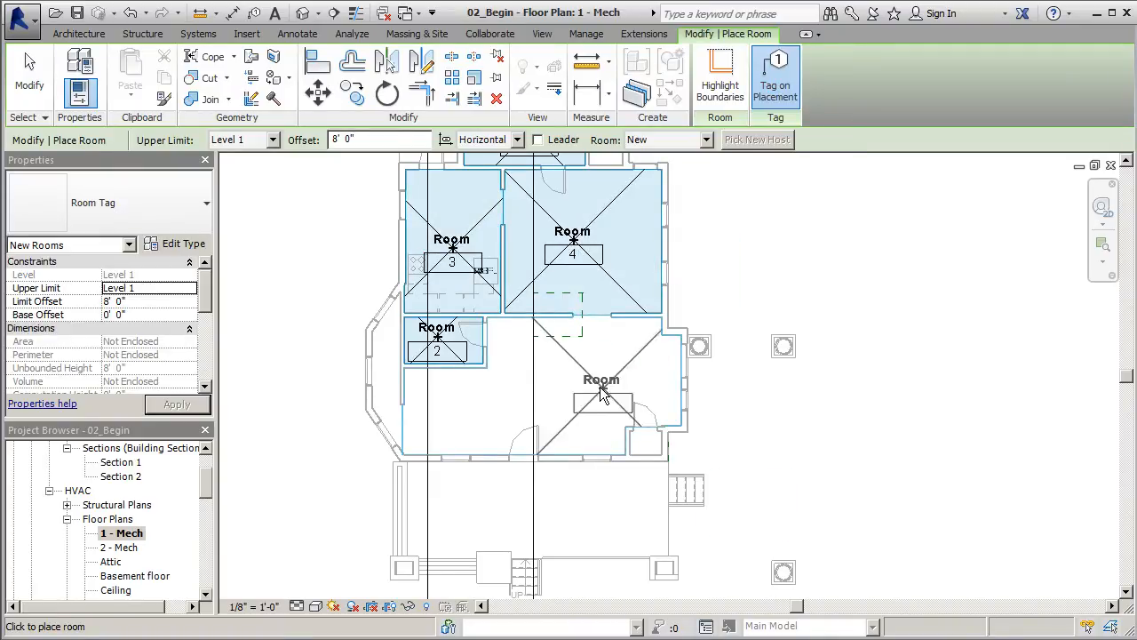
left_click(602, 395)
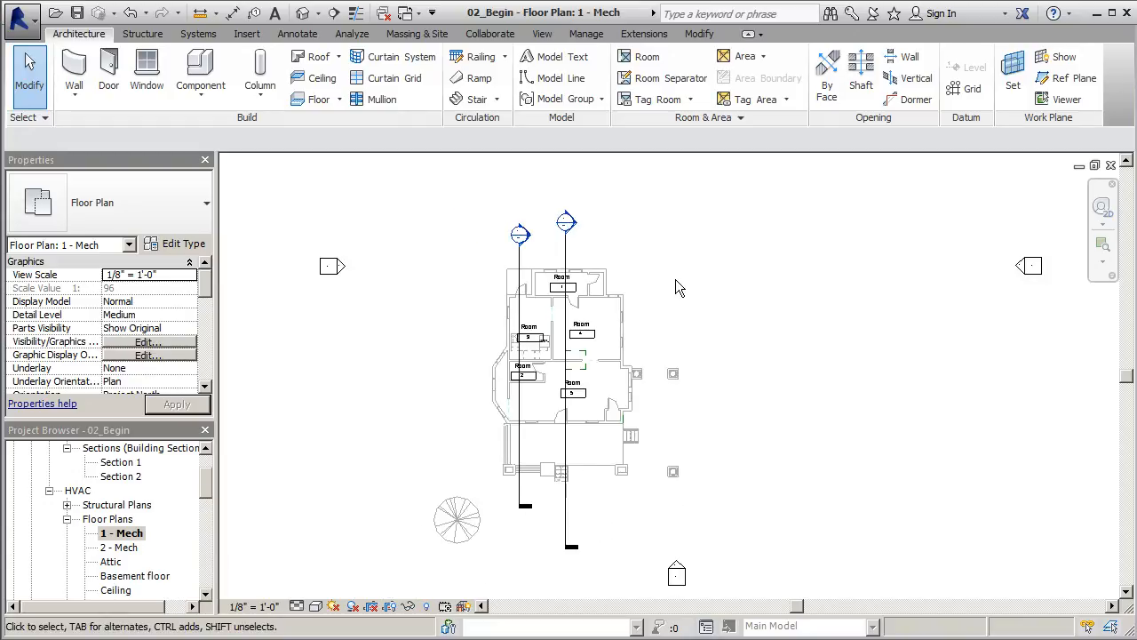
Start the Space tool from the Analyze tab's Spaces & Zones panel.
left_click(352, 33)
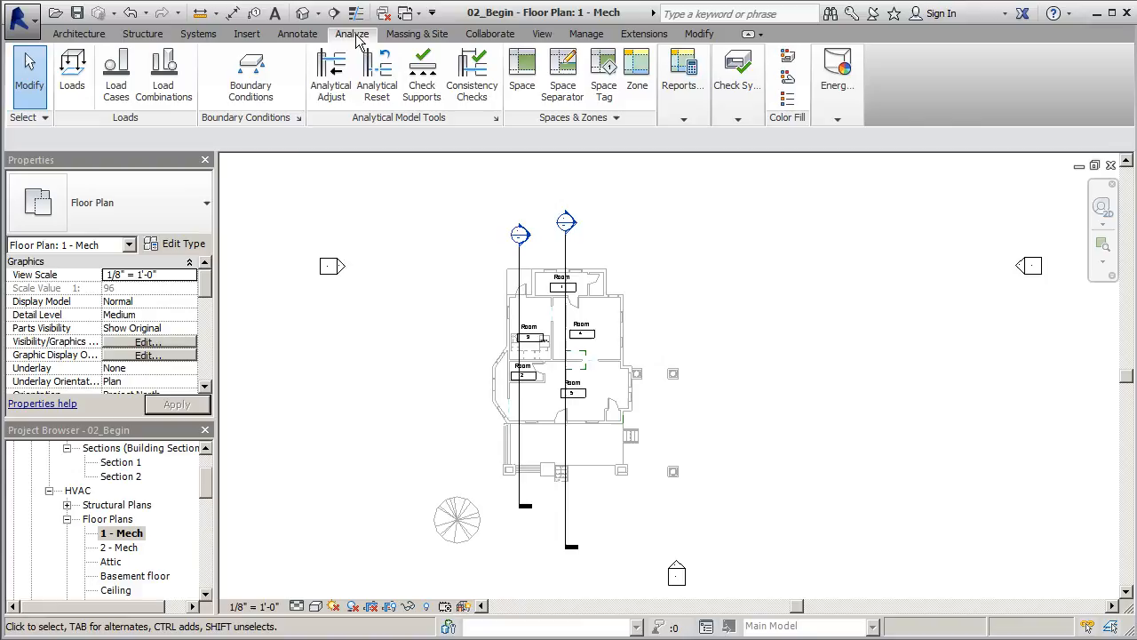
mouse_move(523, 66)
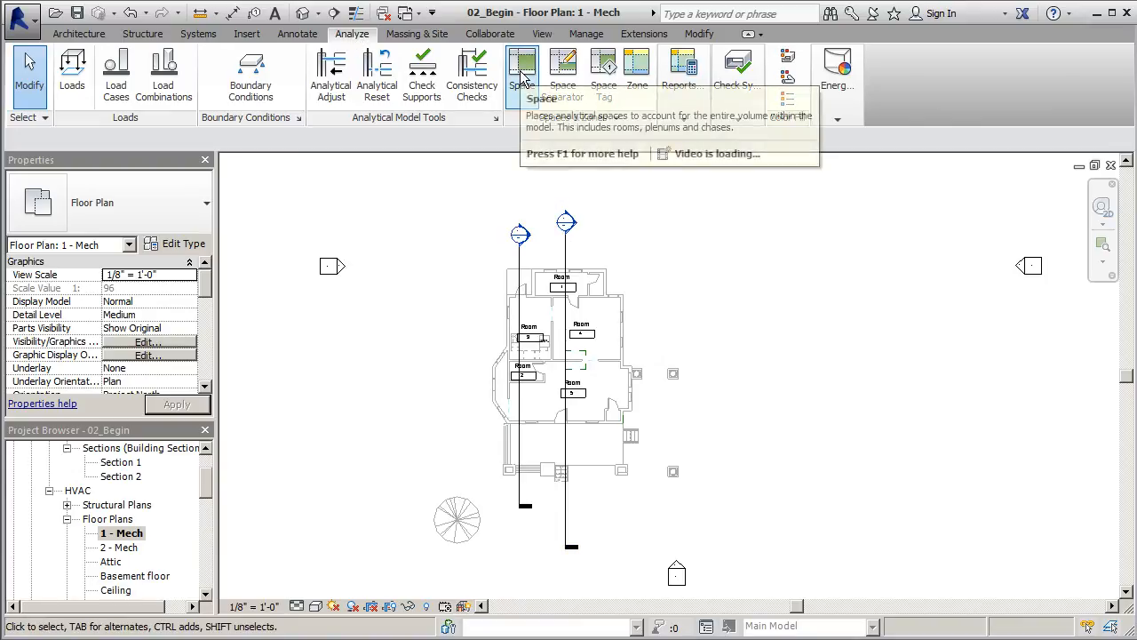
left_click(522, 76)
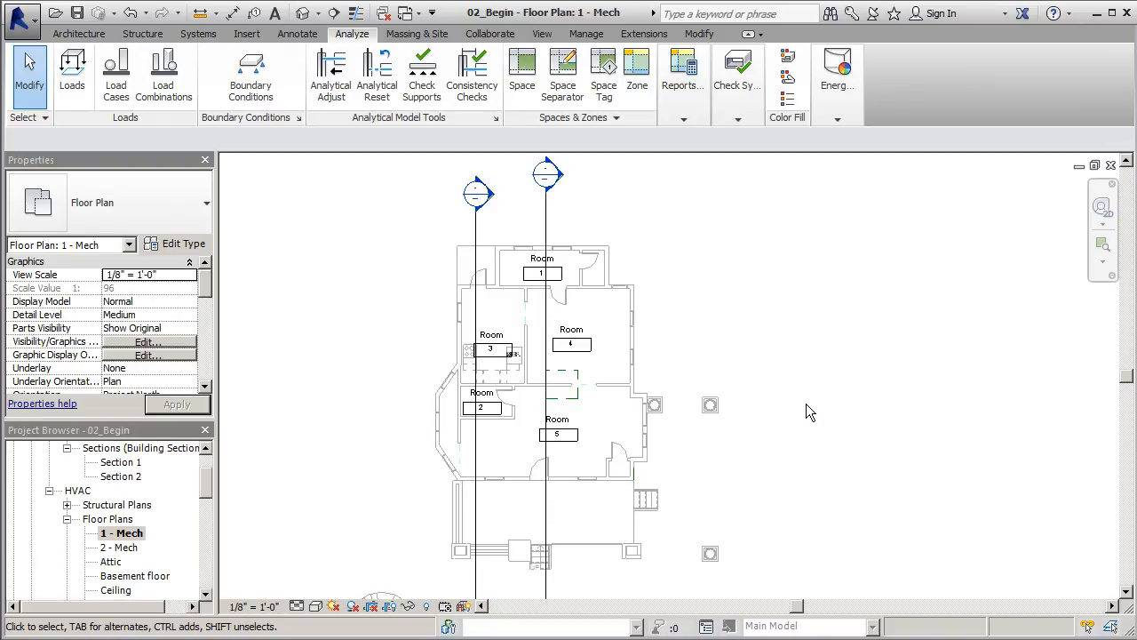
mouse_move(637, 67)
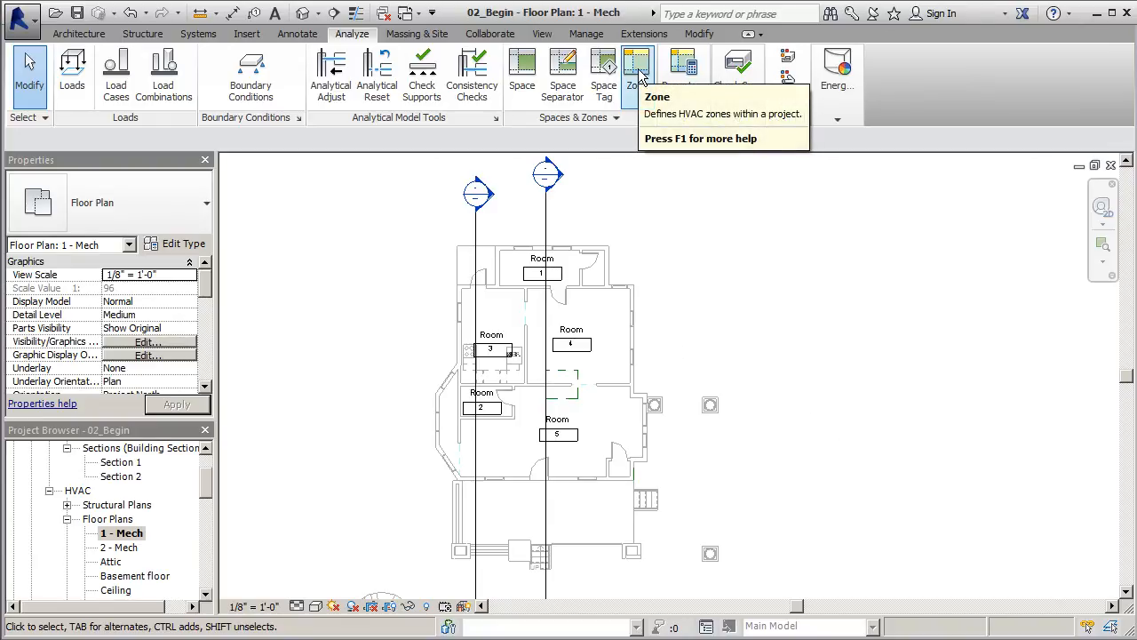
Create Zone 2 from the first-floor spaces (about 834 sq ft) and finish editing.
left_click(636, 76)
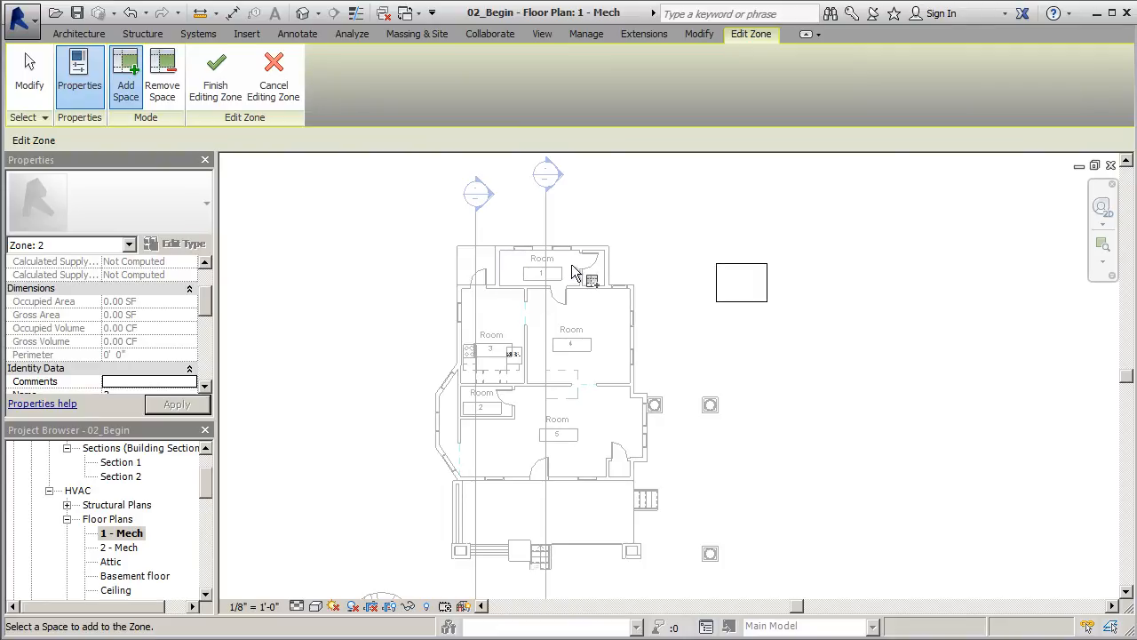
mouse_move(651, 217)
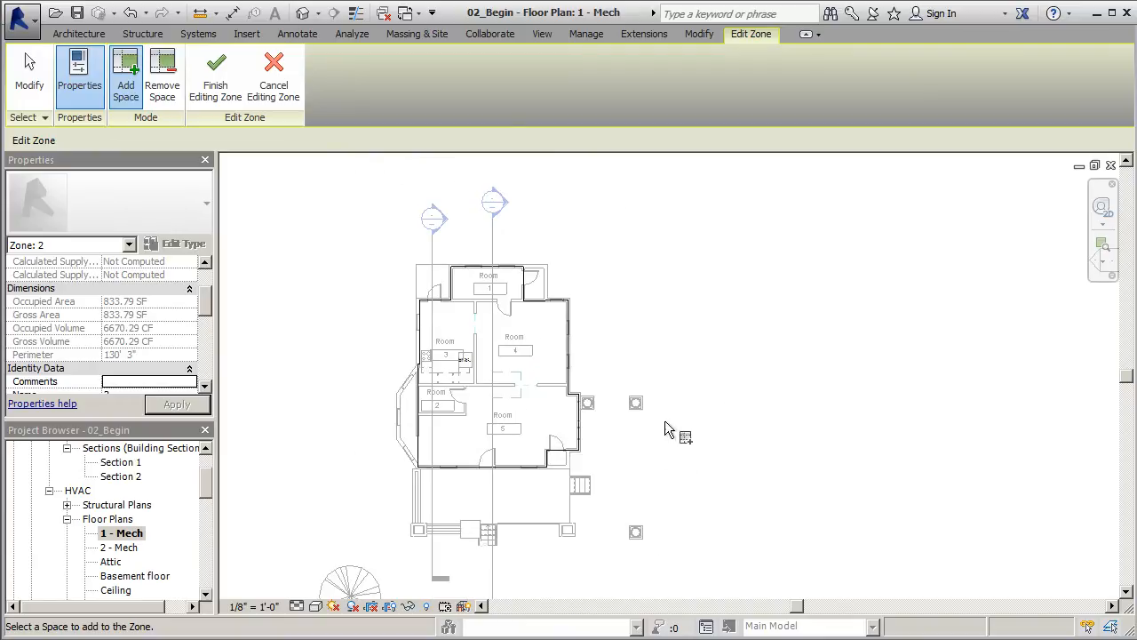
mouse_move(494, 287)
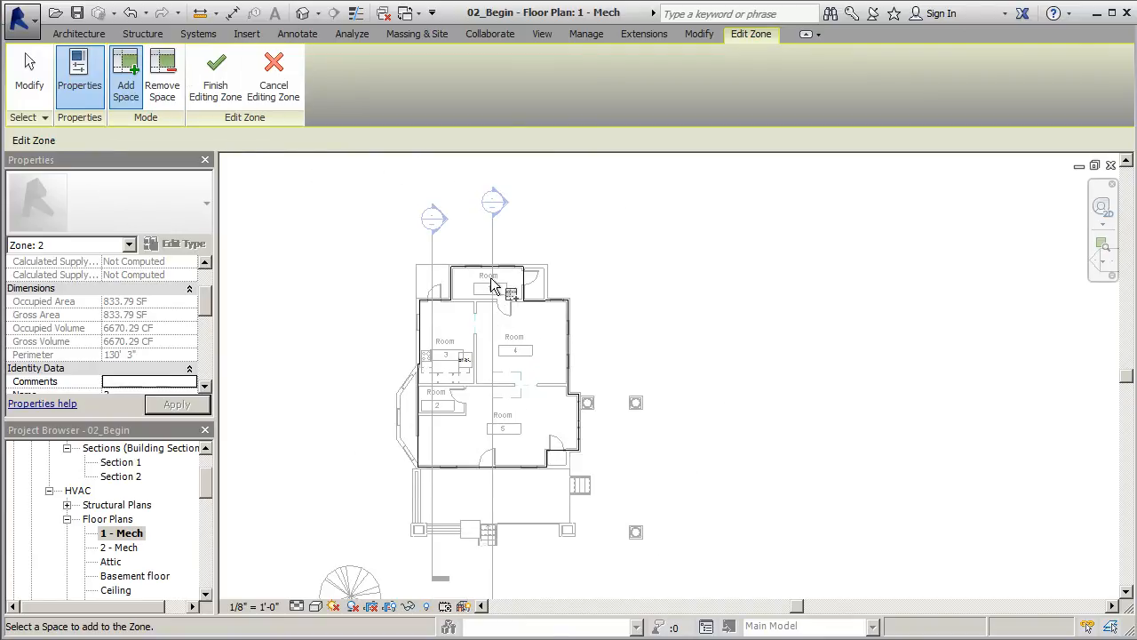
mouse_move(215, 76)
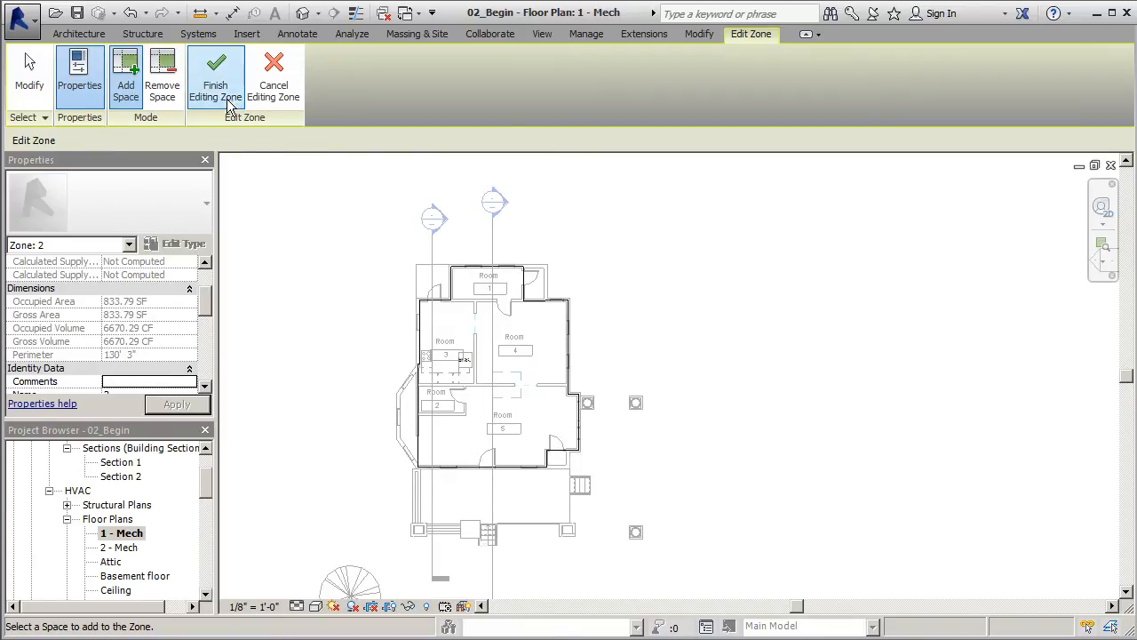
left_click(216, 75)
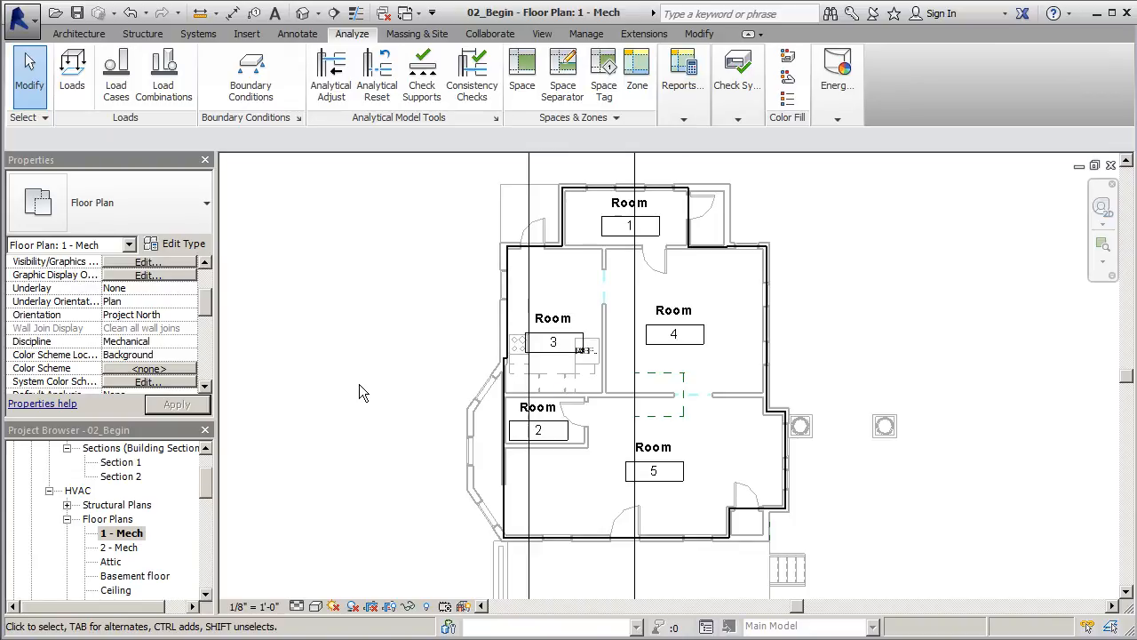
Open Heating and Cooling Loads from the Reports & Schedules dropdown.
left_click(682, 76)
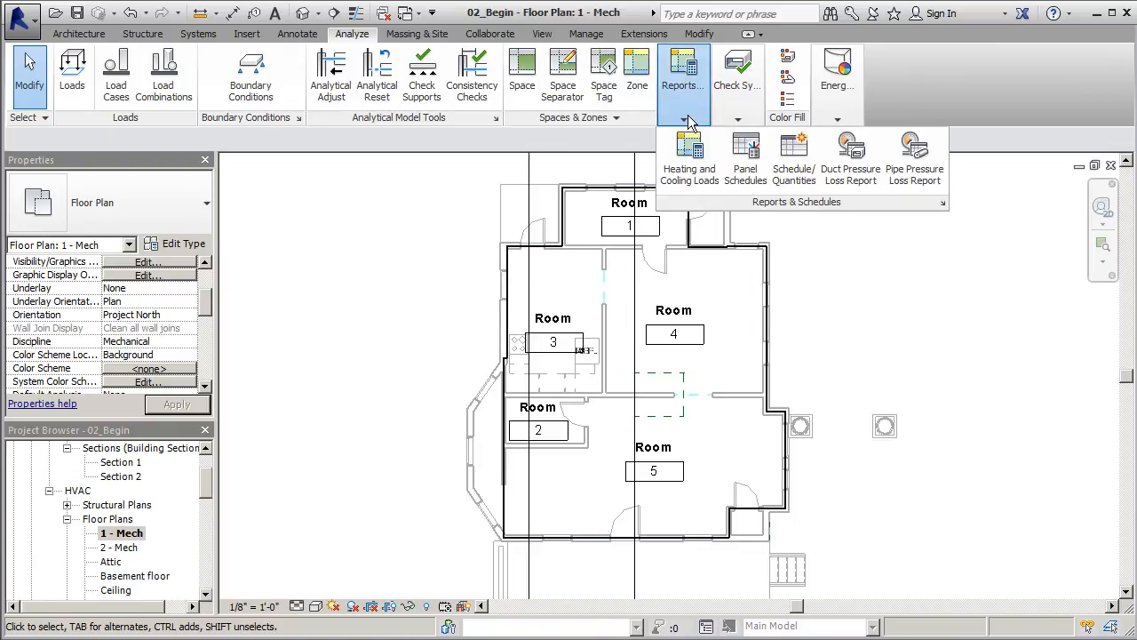
mouse_move(690, 155)
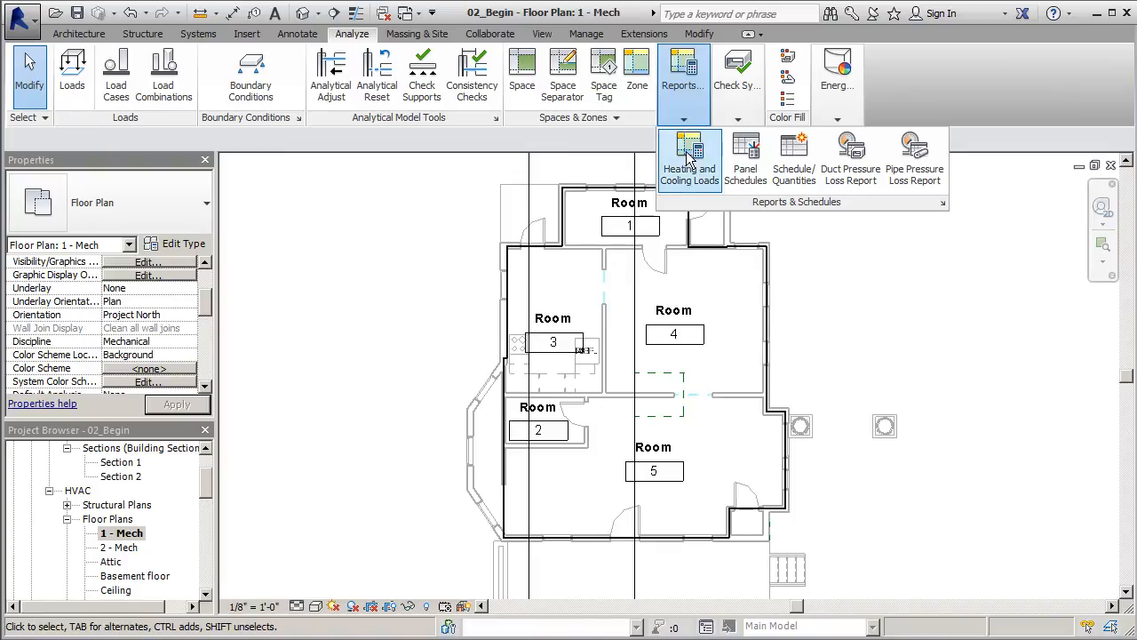
mouse_move(689, 151)
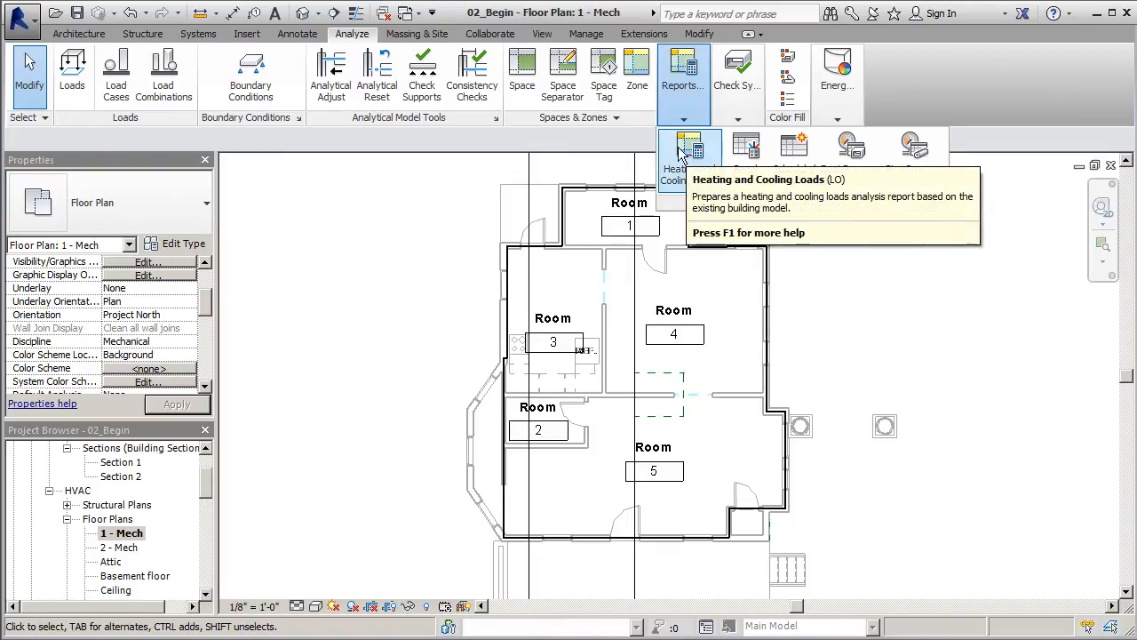
mouse_move(689, 151)
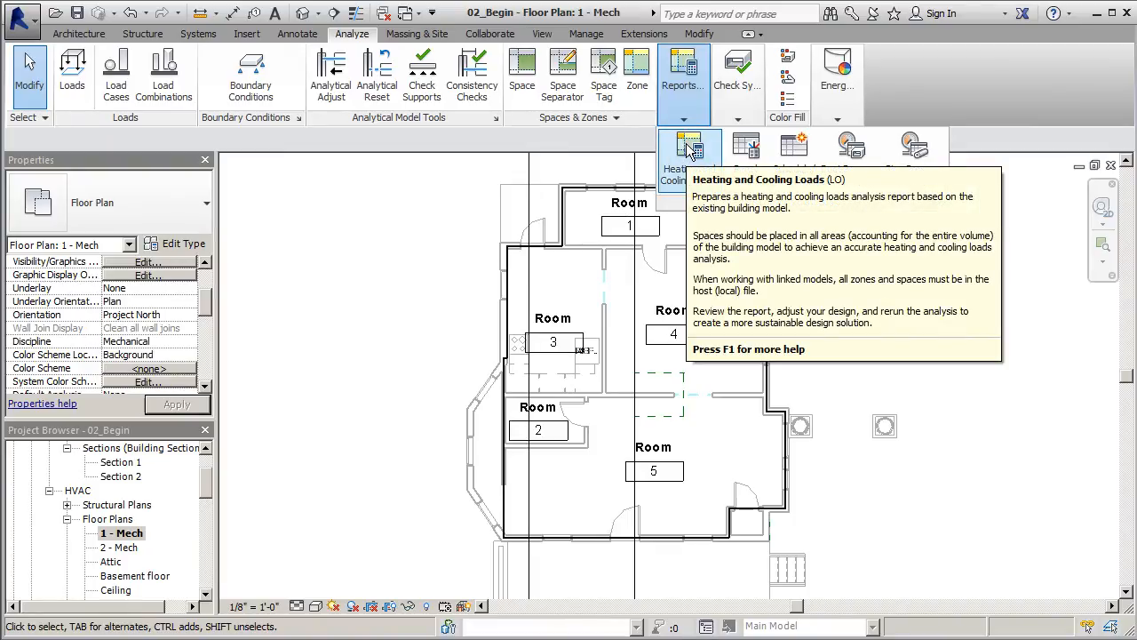
left_click(691, 146)
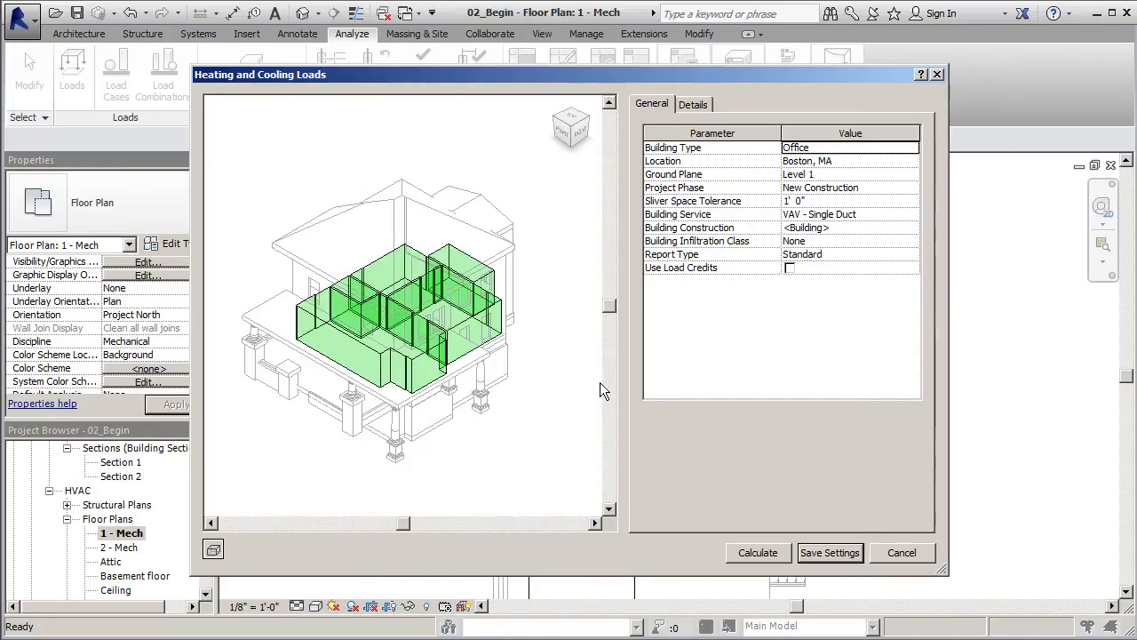
mouse_move(336, 282)
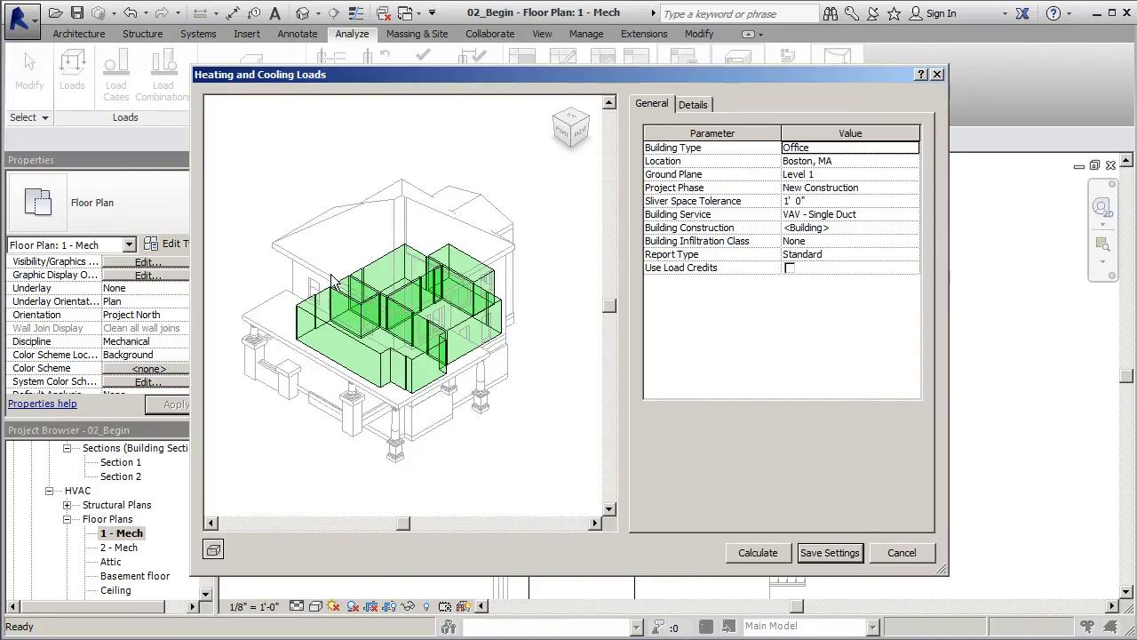
mouse_move(449, 331)
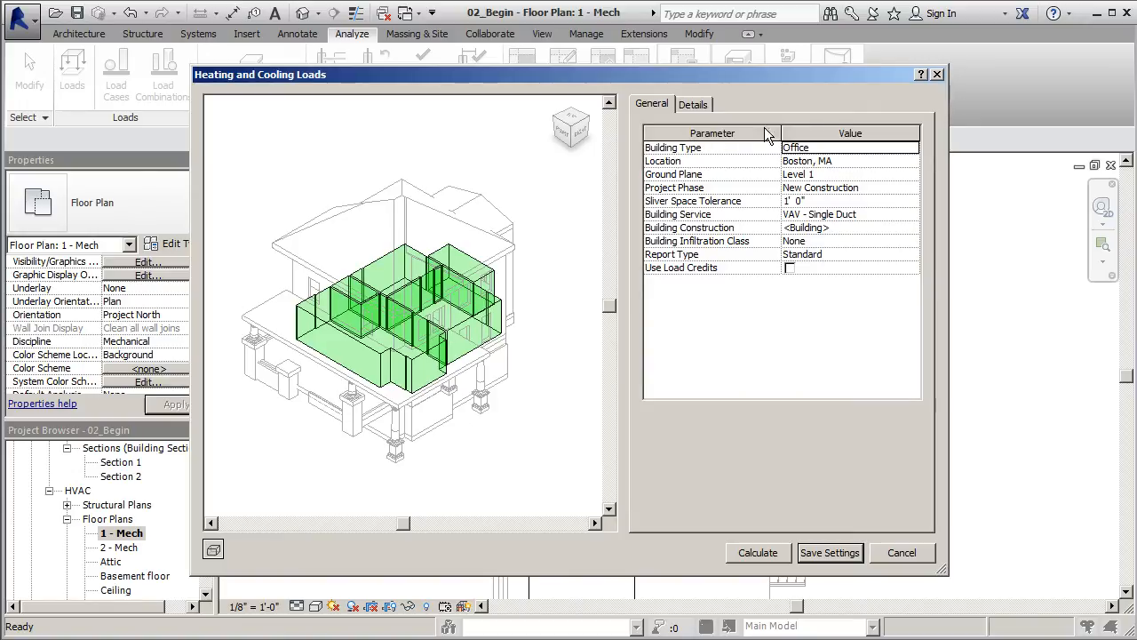
mouse_move(840, 125)
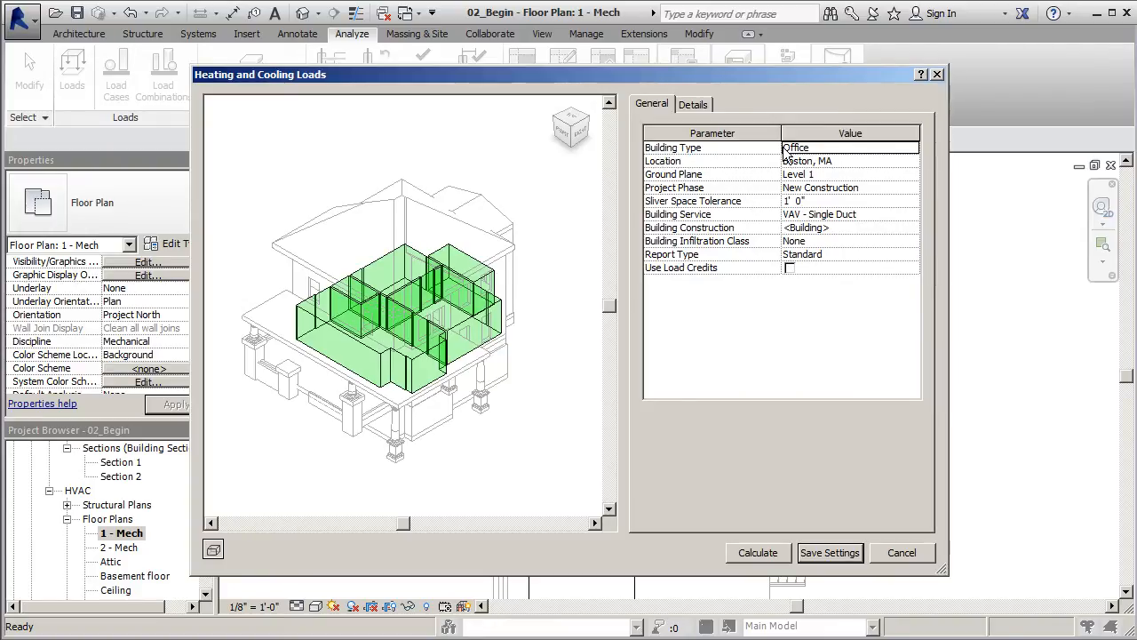
Set Building Type to Single Family and open the Location Weather and Site dialog.
left_click(911, 148)
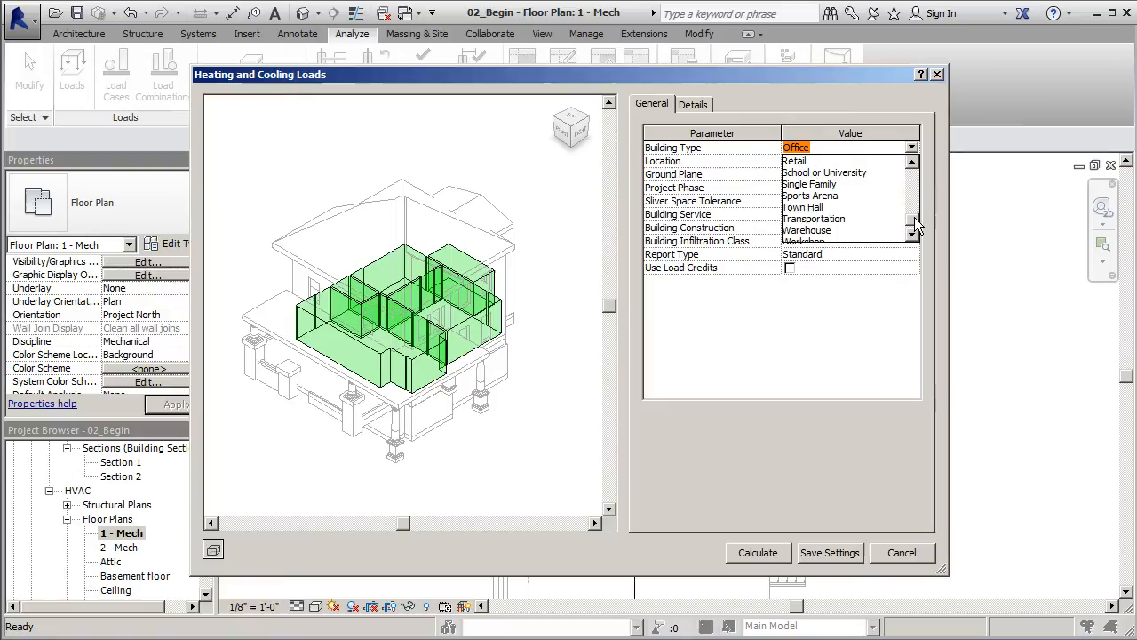
left_click(809, 184)
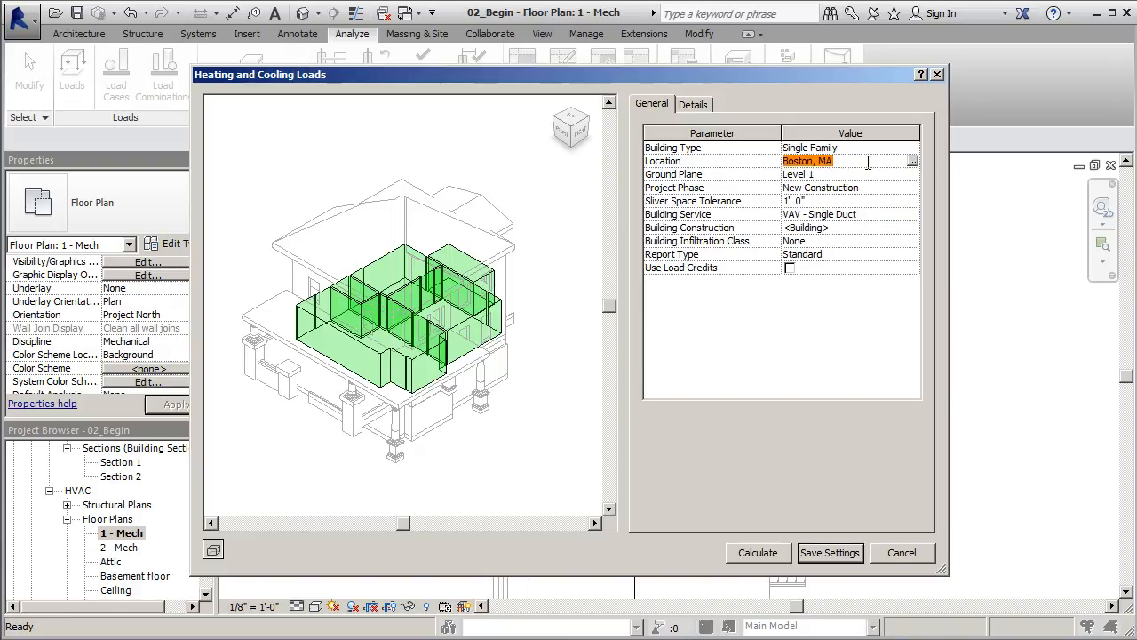
mouse_move(672, 160)
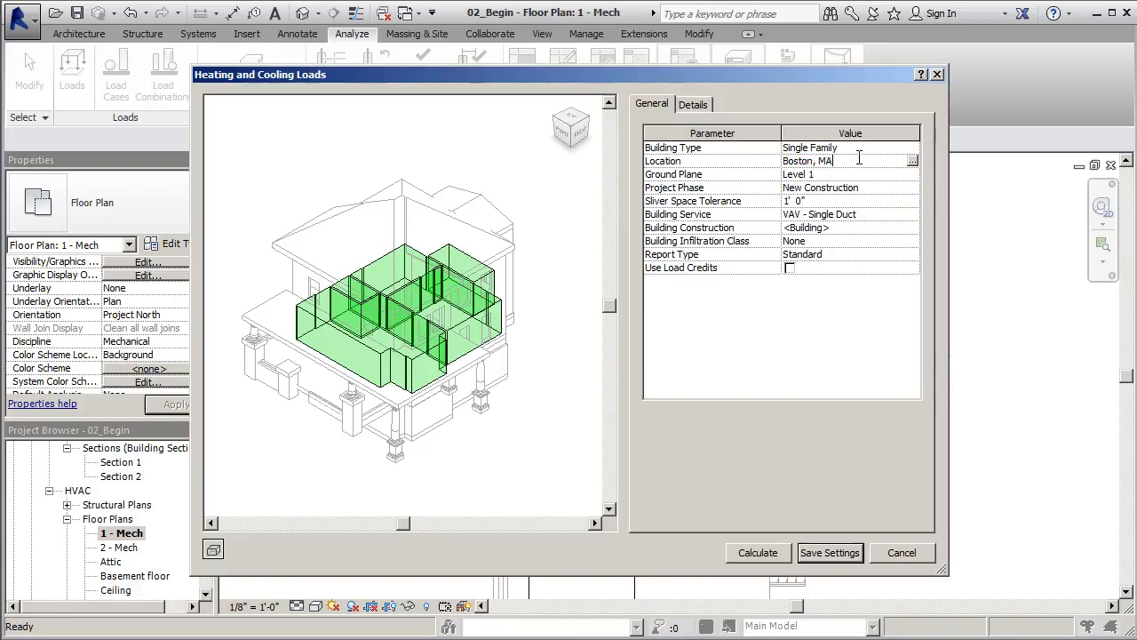
triple_click(807, 161)
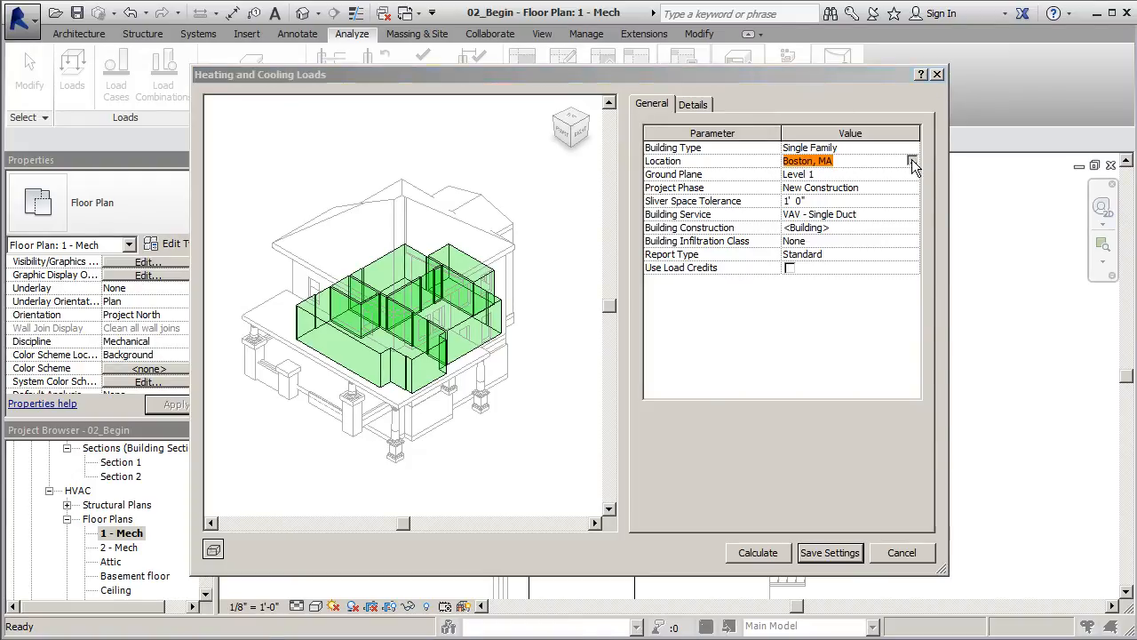
left_click(913, 161)
type("Oklahoma City, OK, USA")
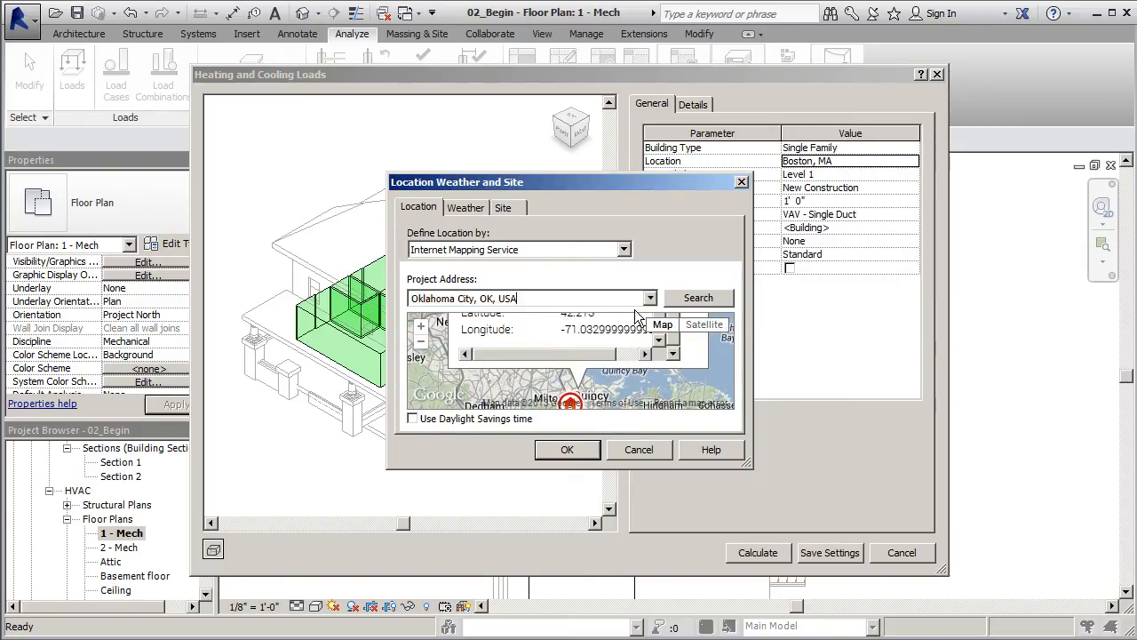
Search for Oklahoma City, OK, USA and confirm it as the project location.
left_click(698, 298)
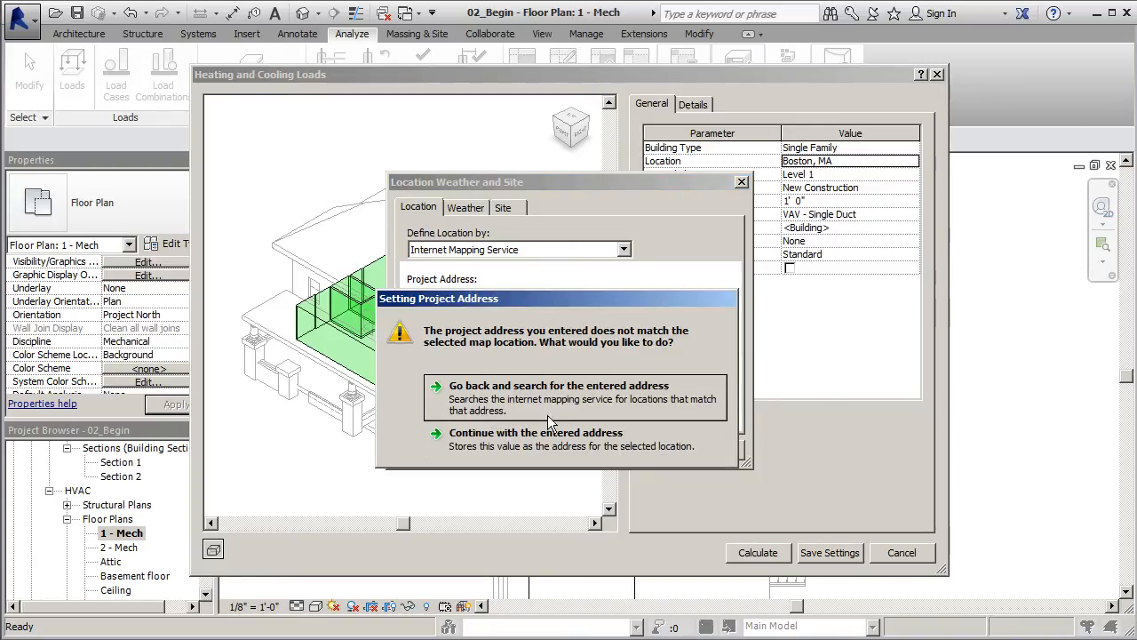
left_click(558, 384)
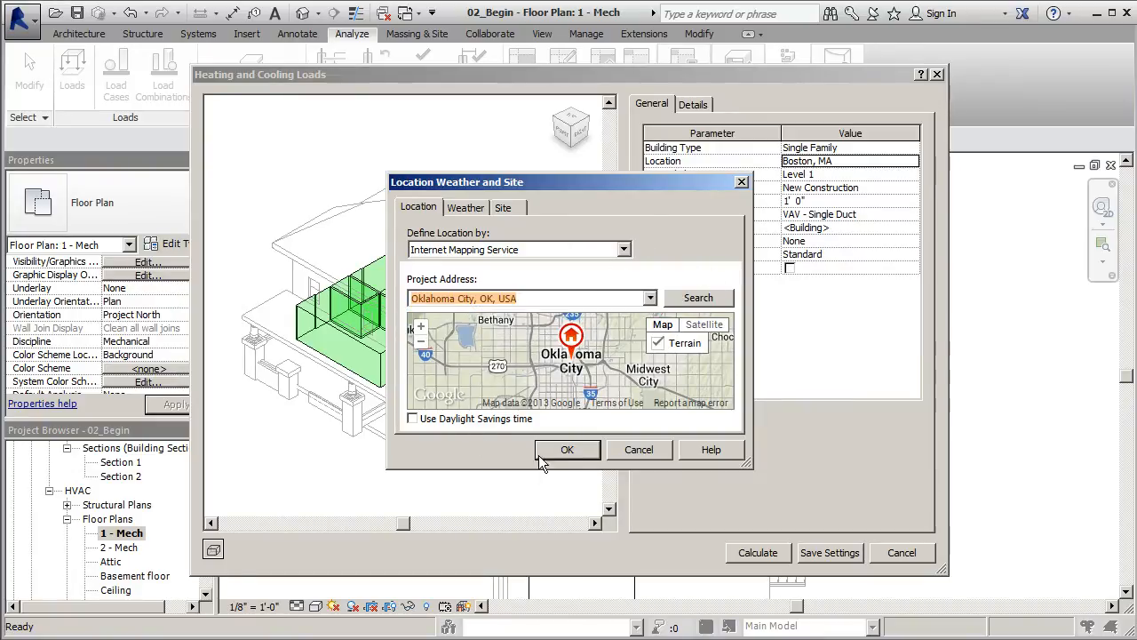
left_click(567, 449)
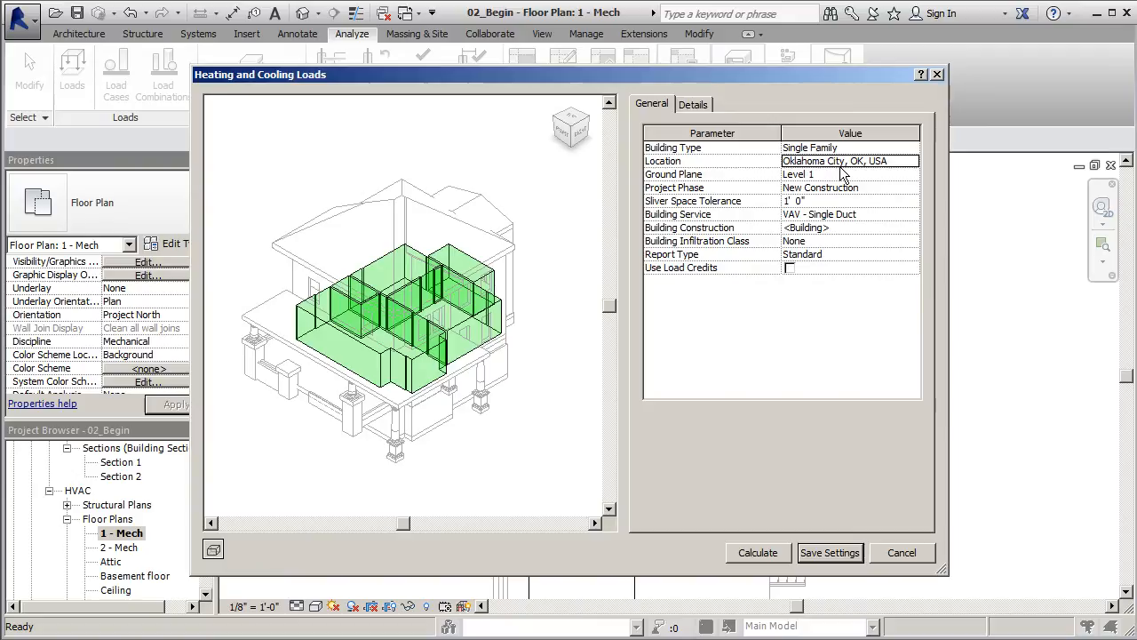
mouse_move(884, 189)
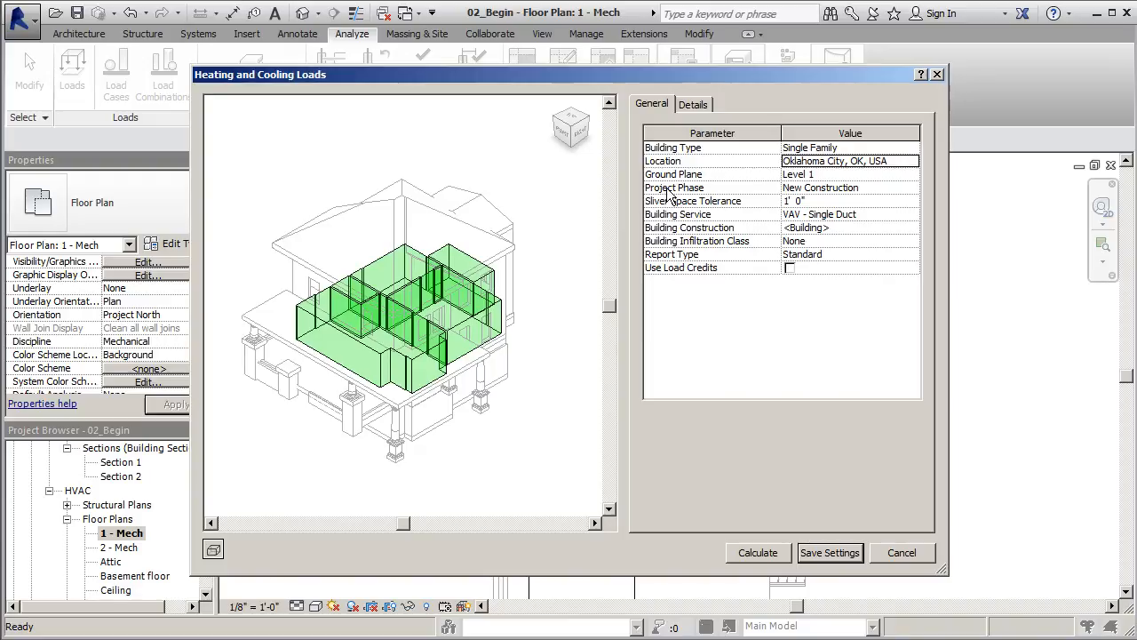
mouse_move(773, 184)
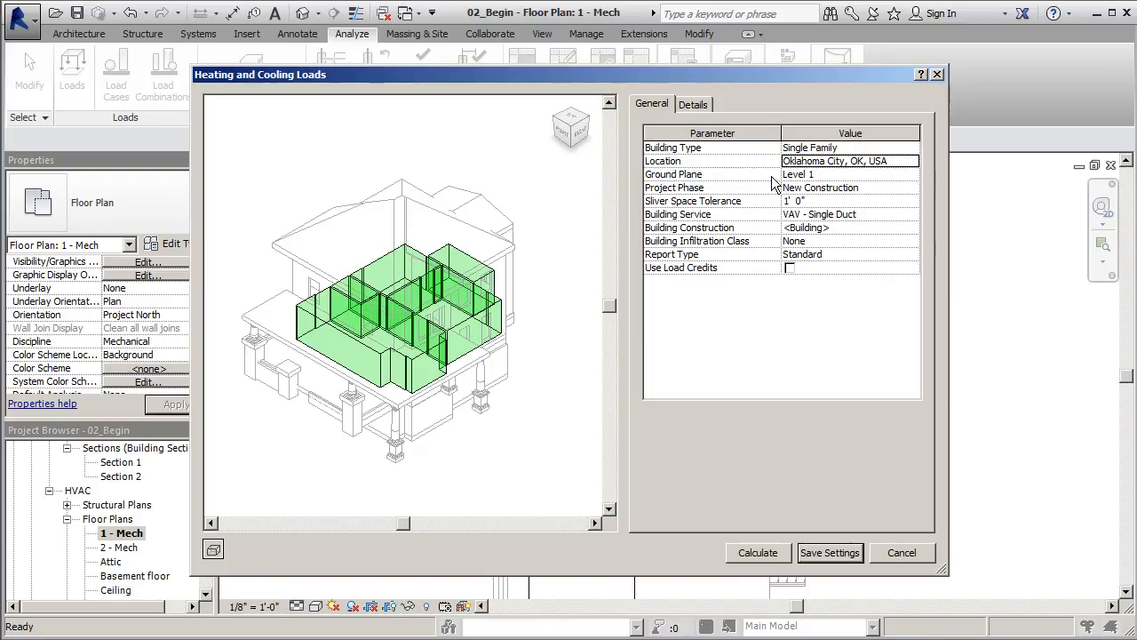
Check the Project Phase value in the loads settings.
left_click(844, 187)
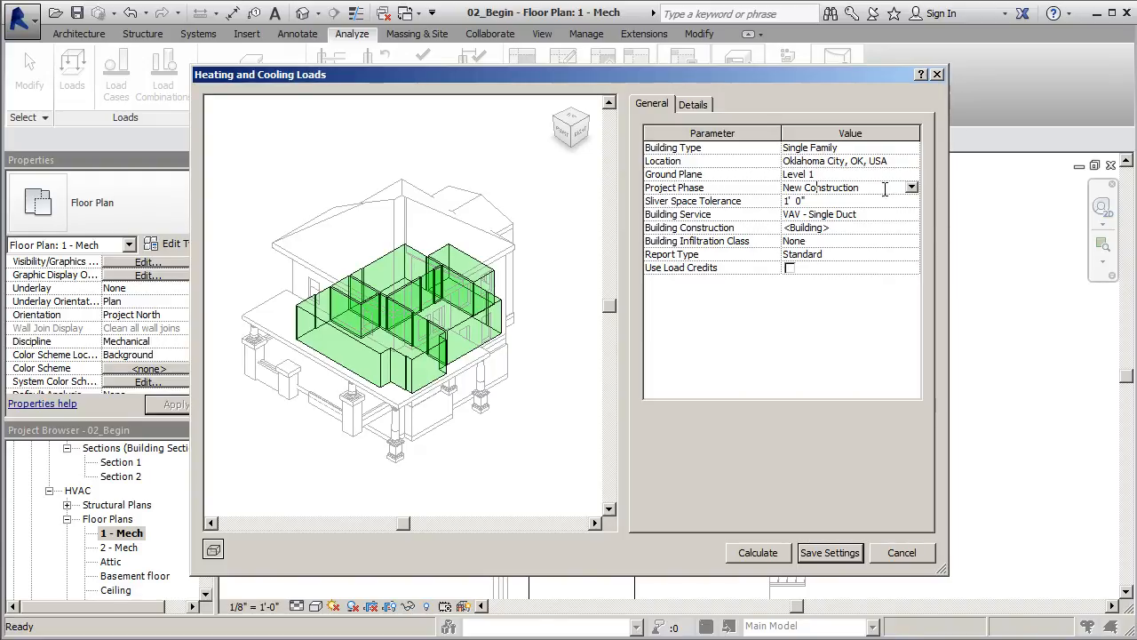
left_click(911, 187)
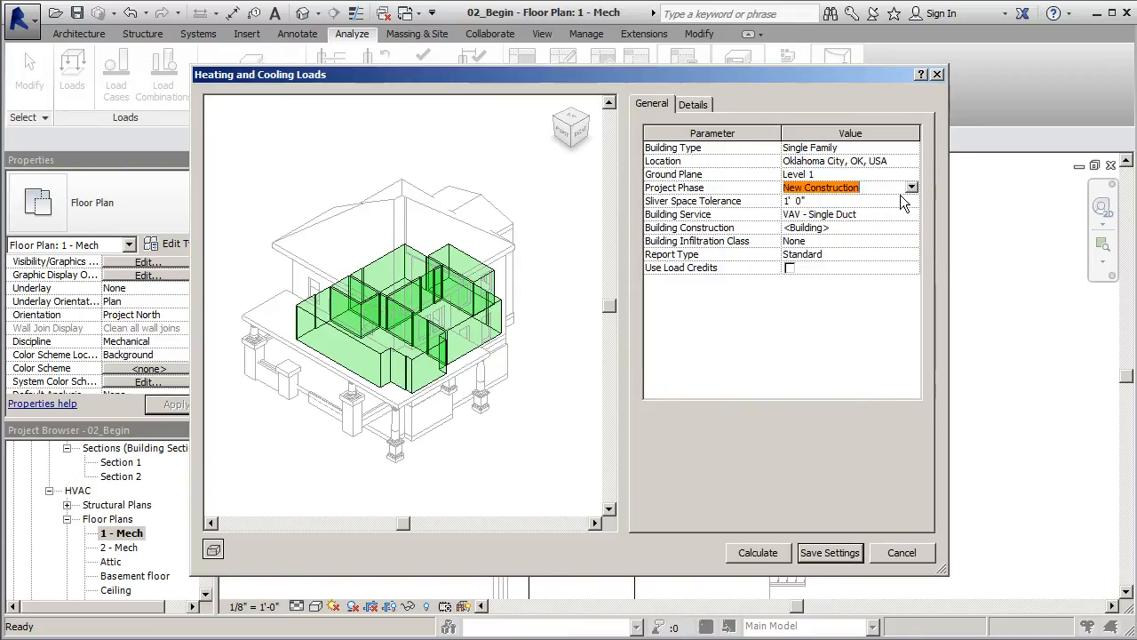
mouse_move(904, 206)
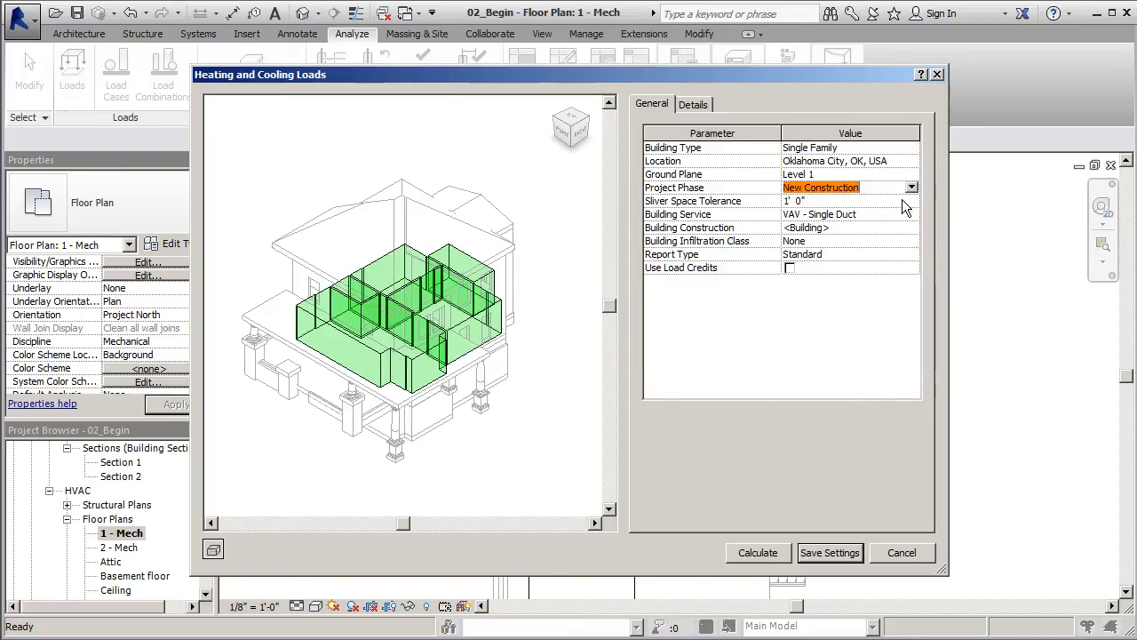
left_click(844, 214)
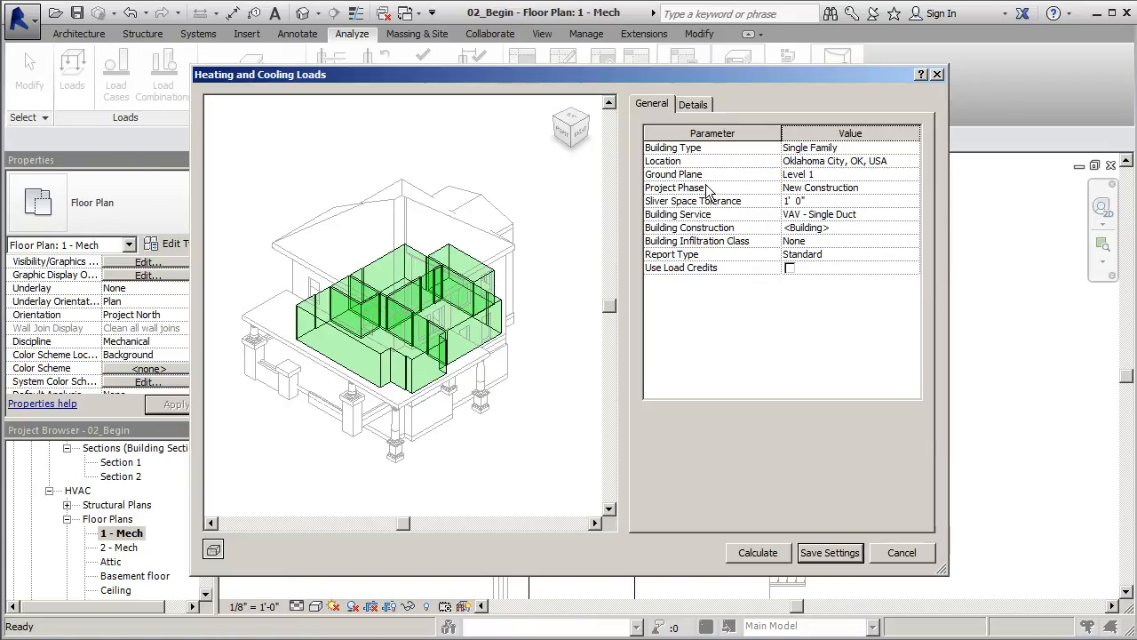
Change the Ground Plane from Level 1 to Ground Level.
left_click(849, 173)
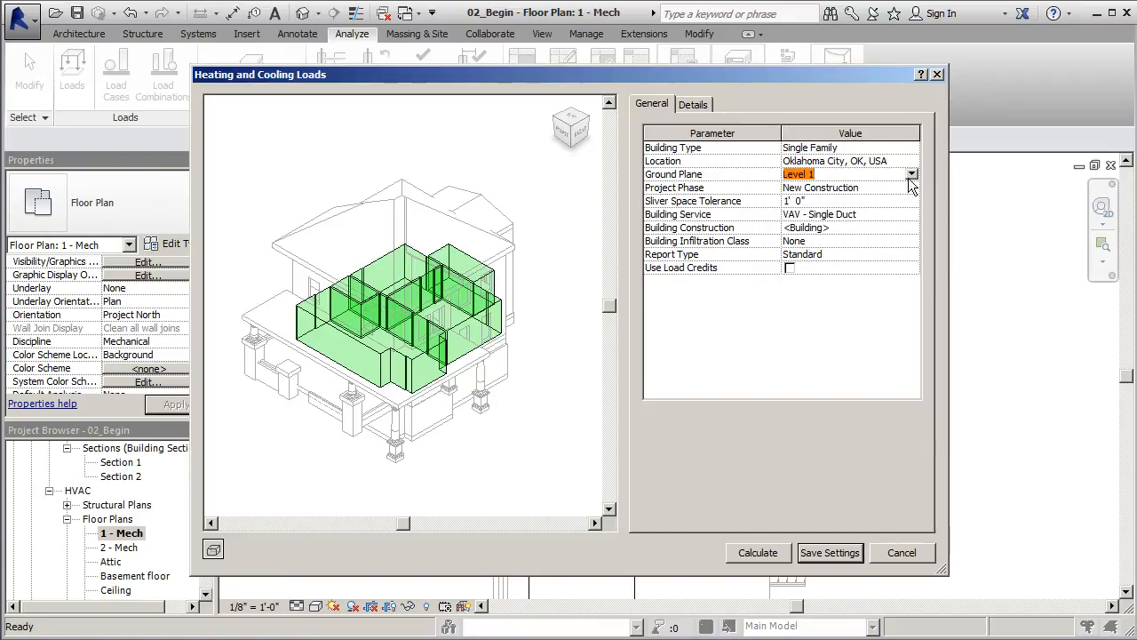
left_click(911, 173)
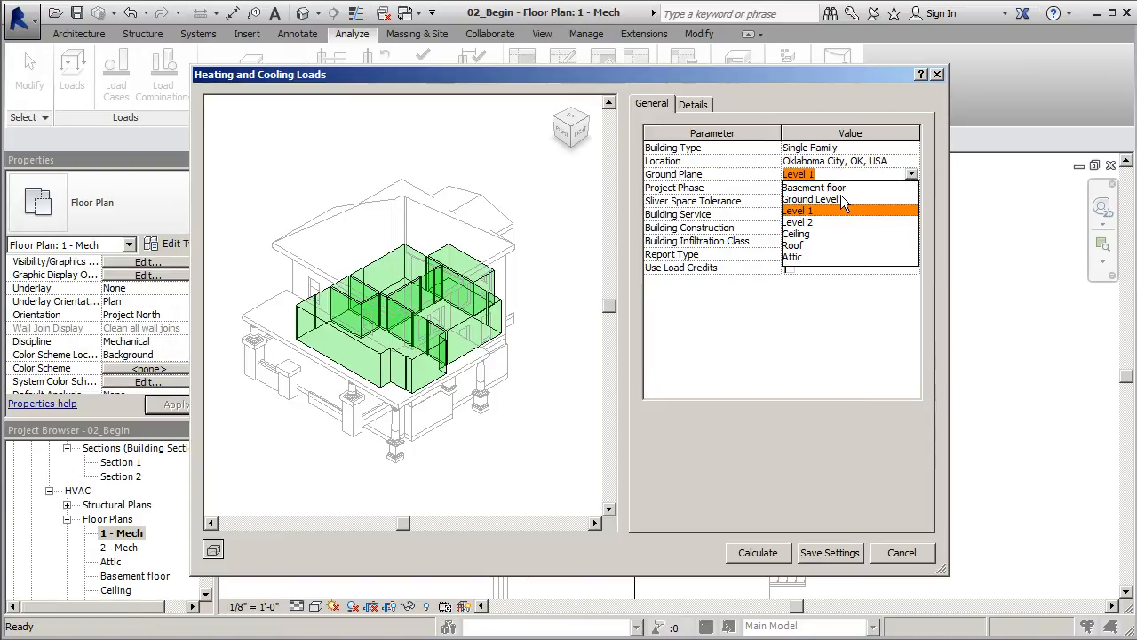
left_click(811, 199)
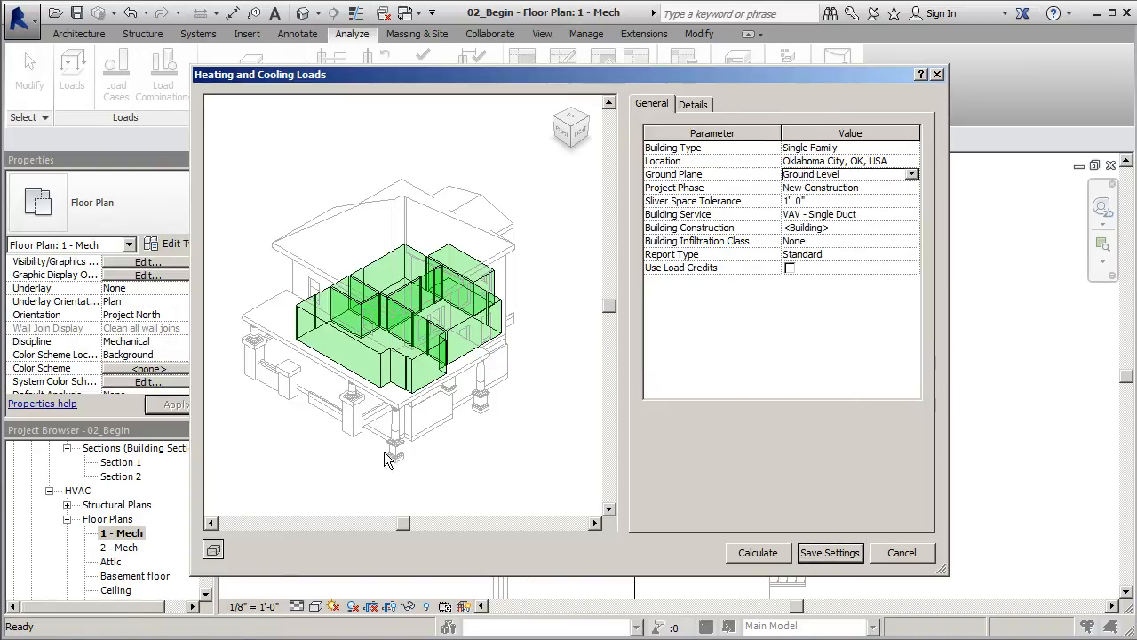
mouse_move(487, 278)
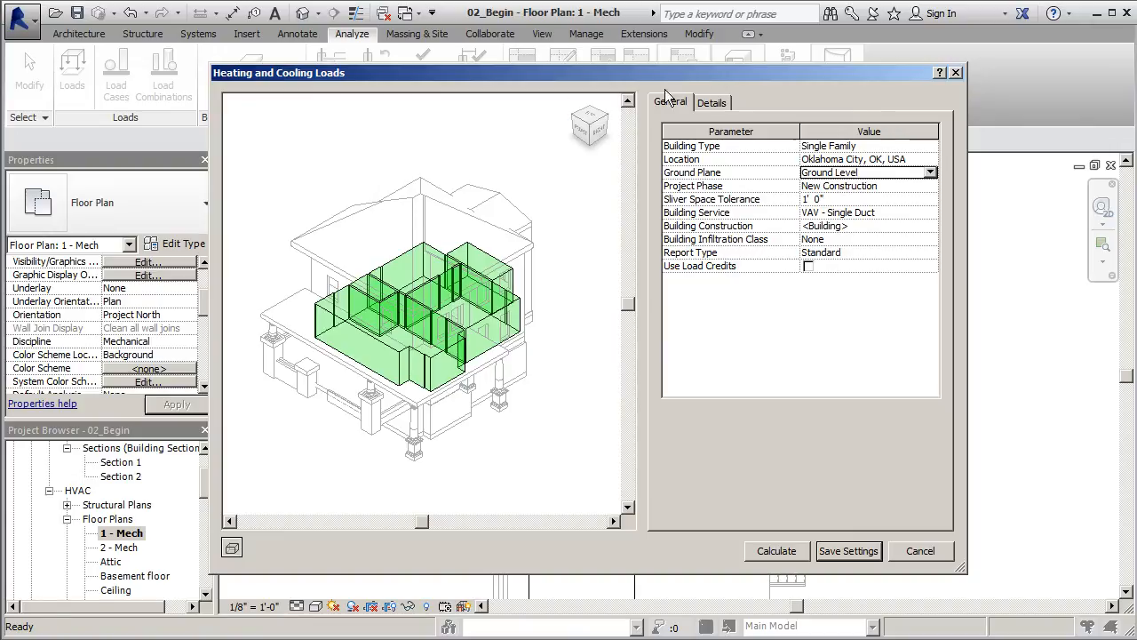
mouse_move(777, 551)
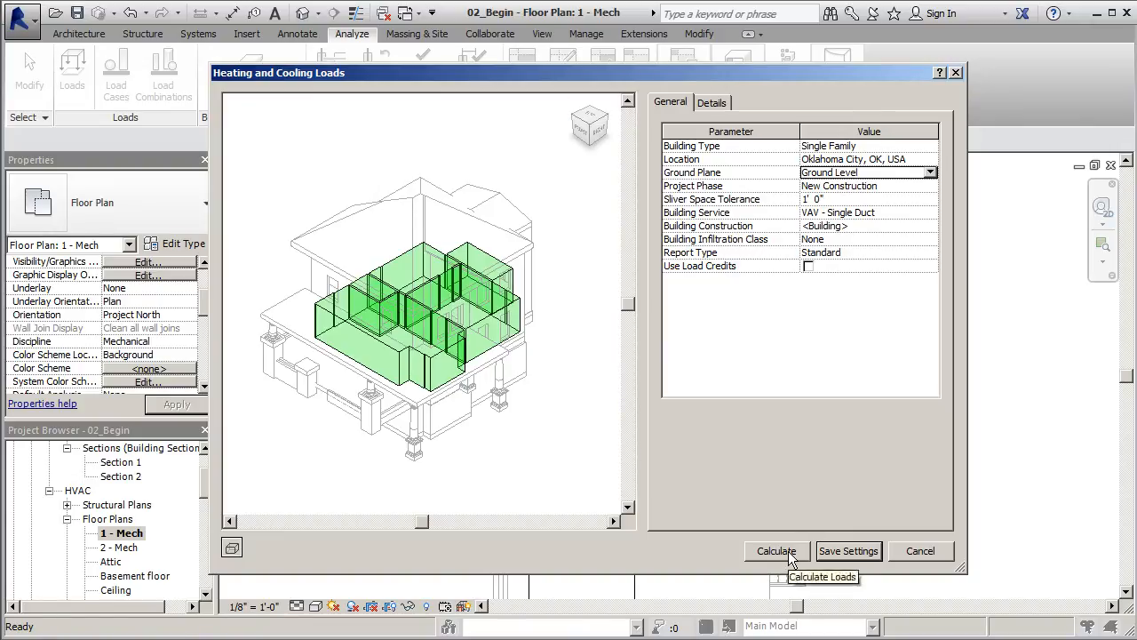
Calculate the loads report: peak cooling 6,507 and heating 9,975.9 Btu/h.
left_click(776, 551)
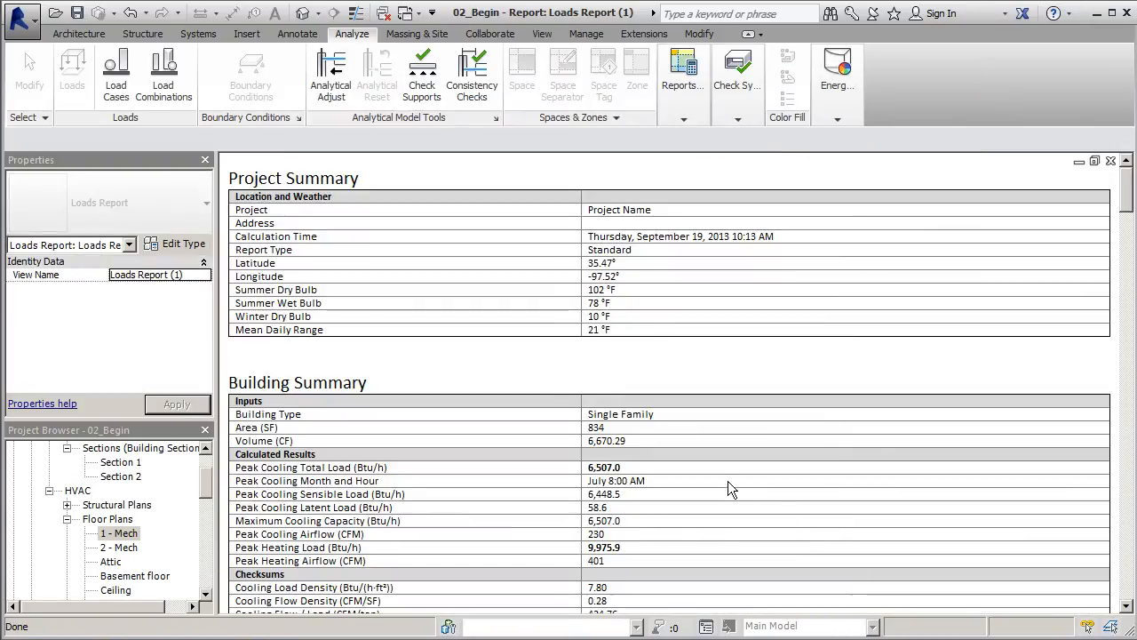
mouse_move(467, 316)
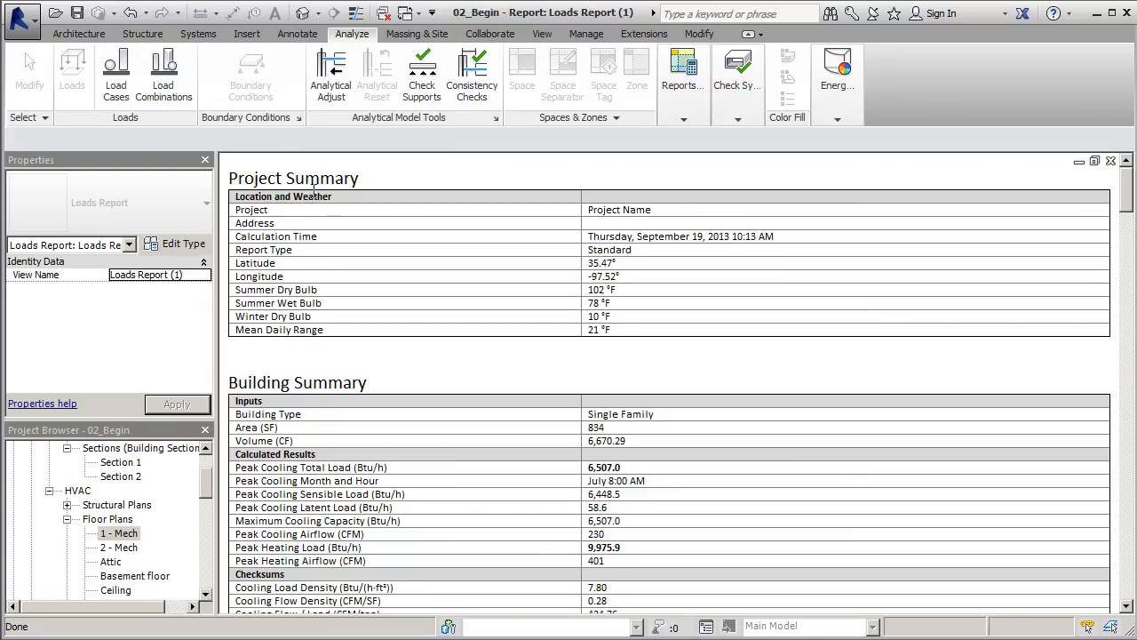
mouse_move(496, 294)
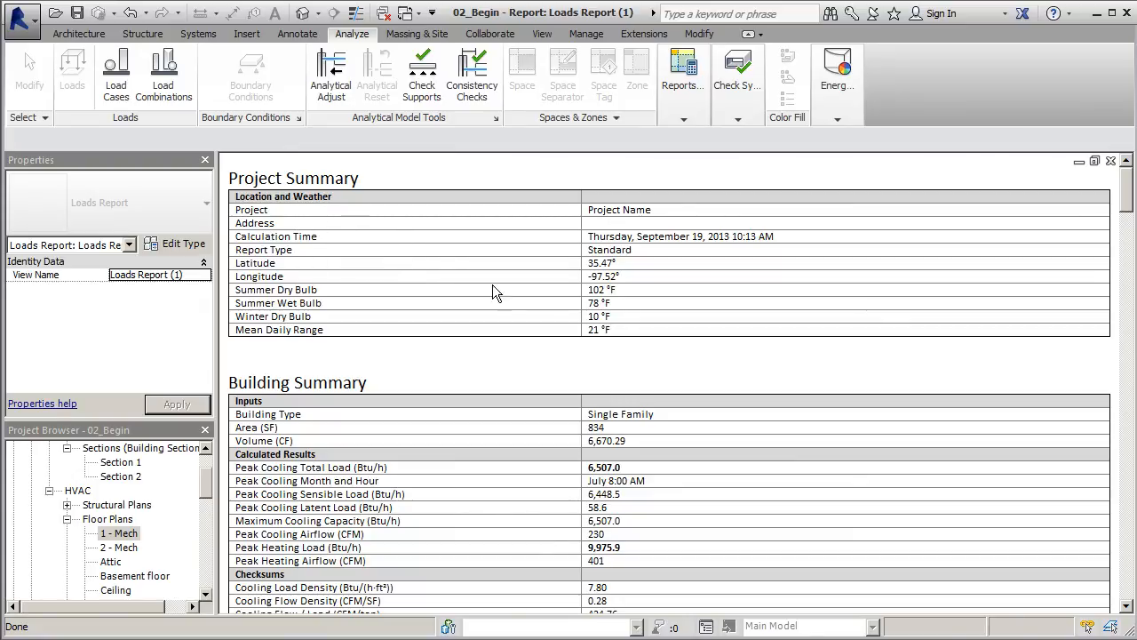
mouse_move(457, 294)
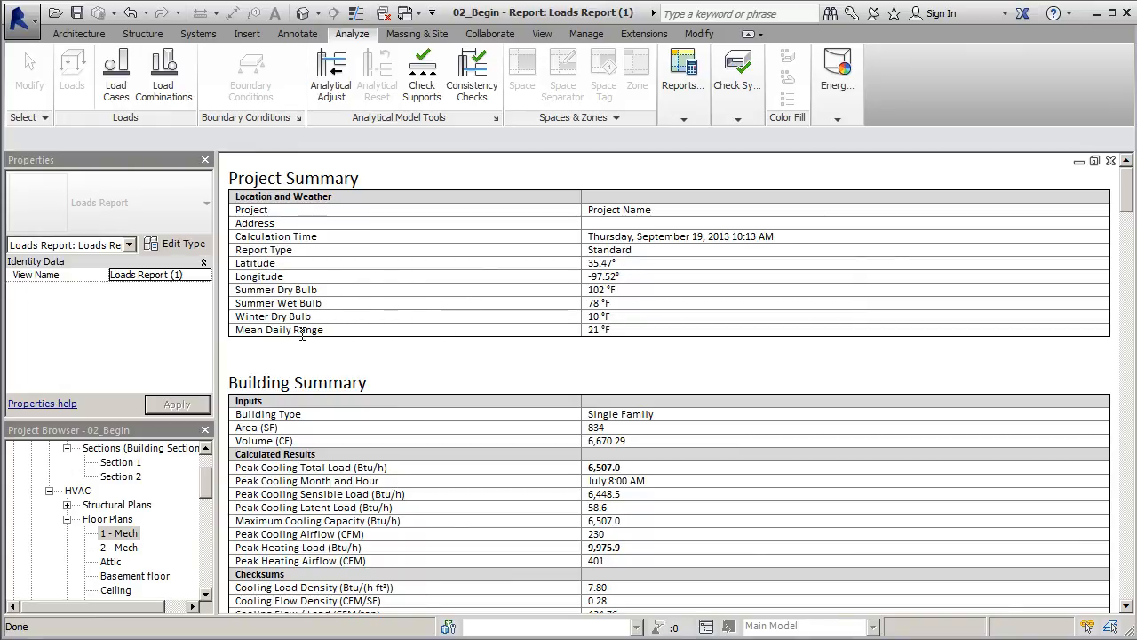
mouse_move(378, 296)
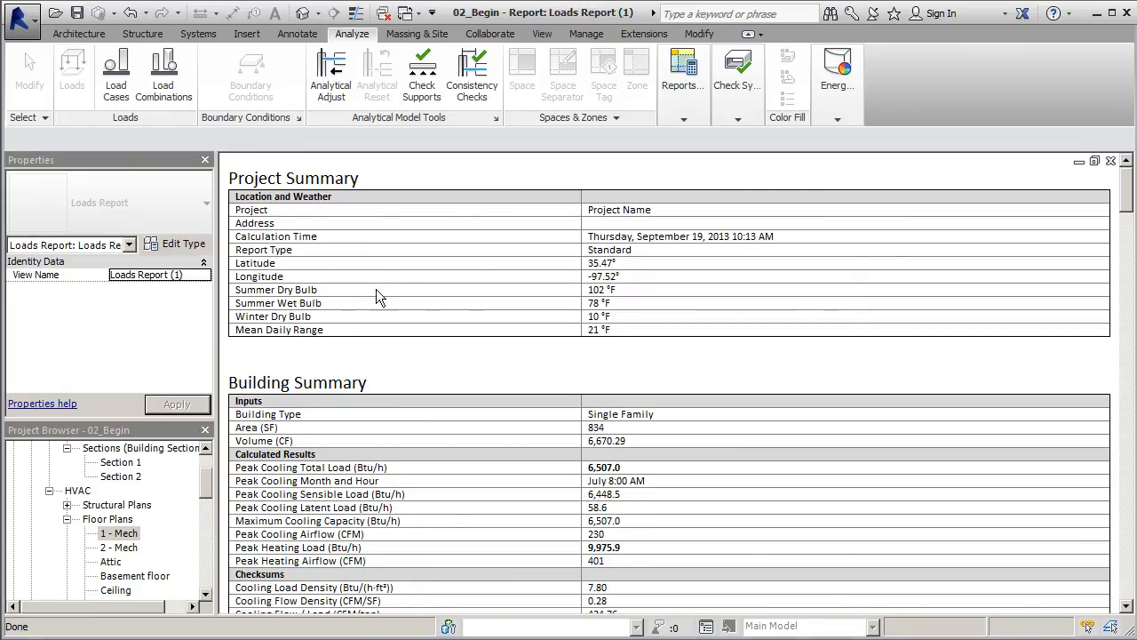
mouse_move(395, 362)
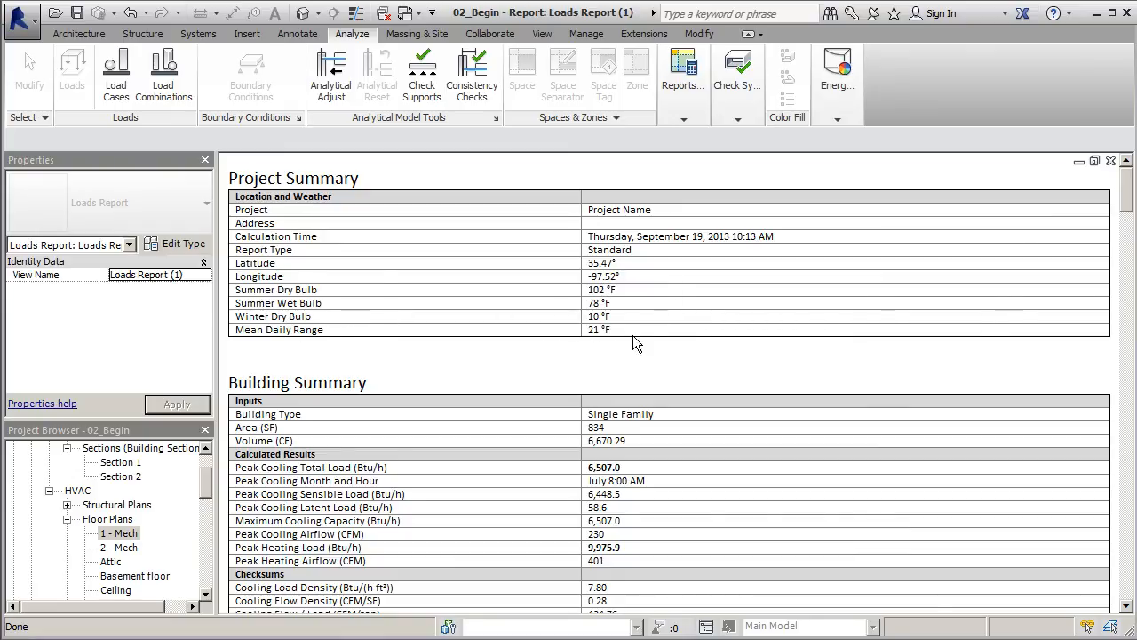
scroll("down", 3)
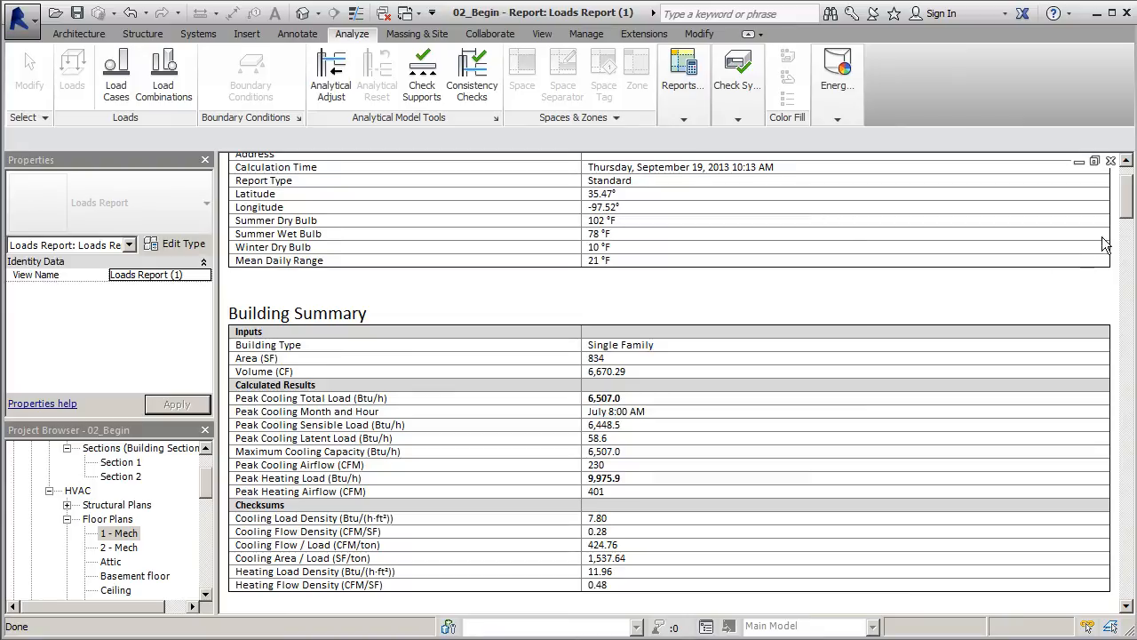
scroll("down", 3)
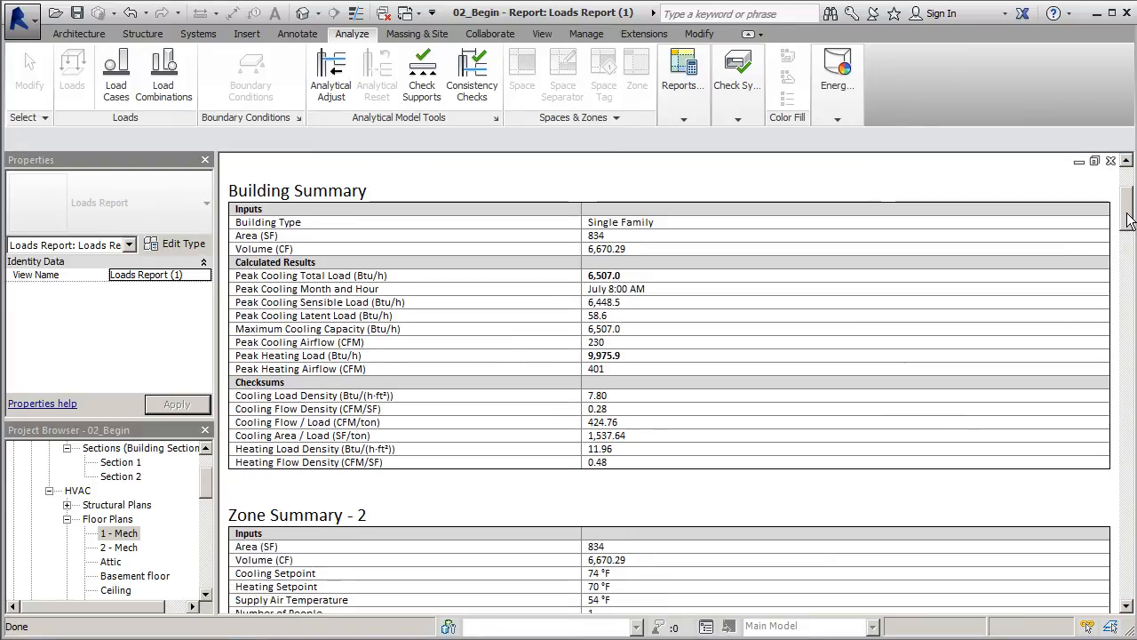
scroll("down", 3)
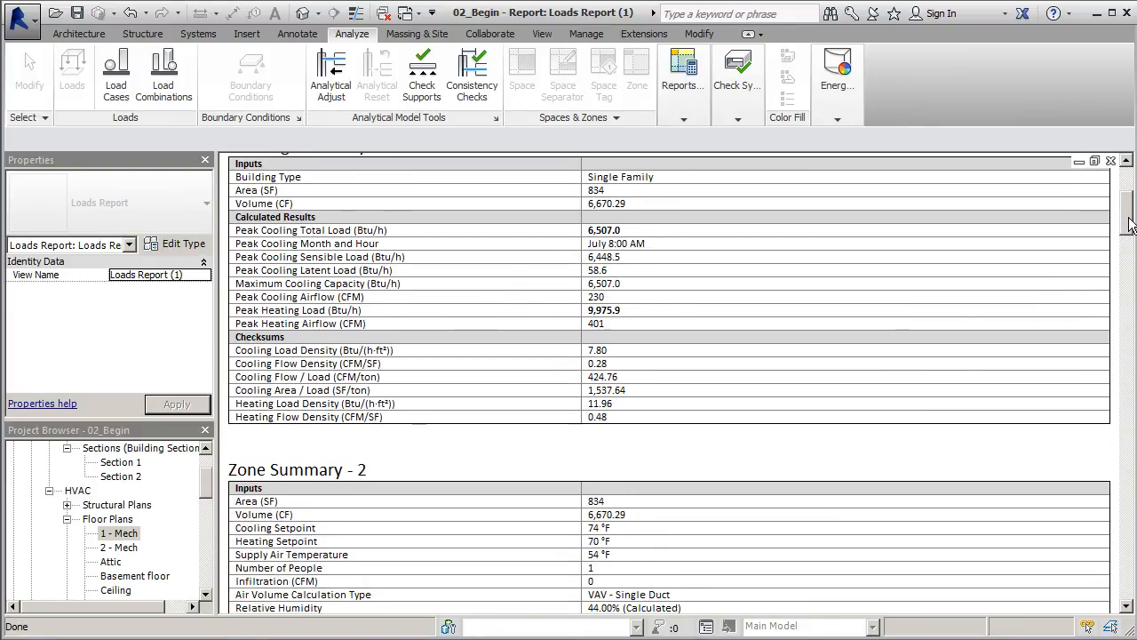
scroll("down", 3)
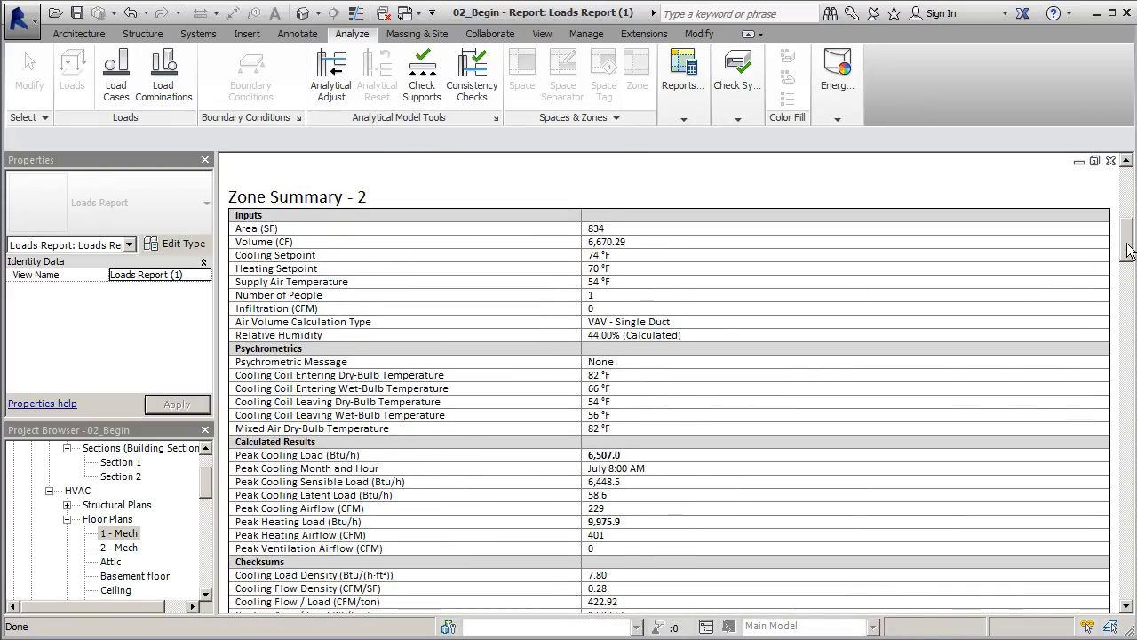
scroll("down", 3)
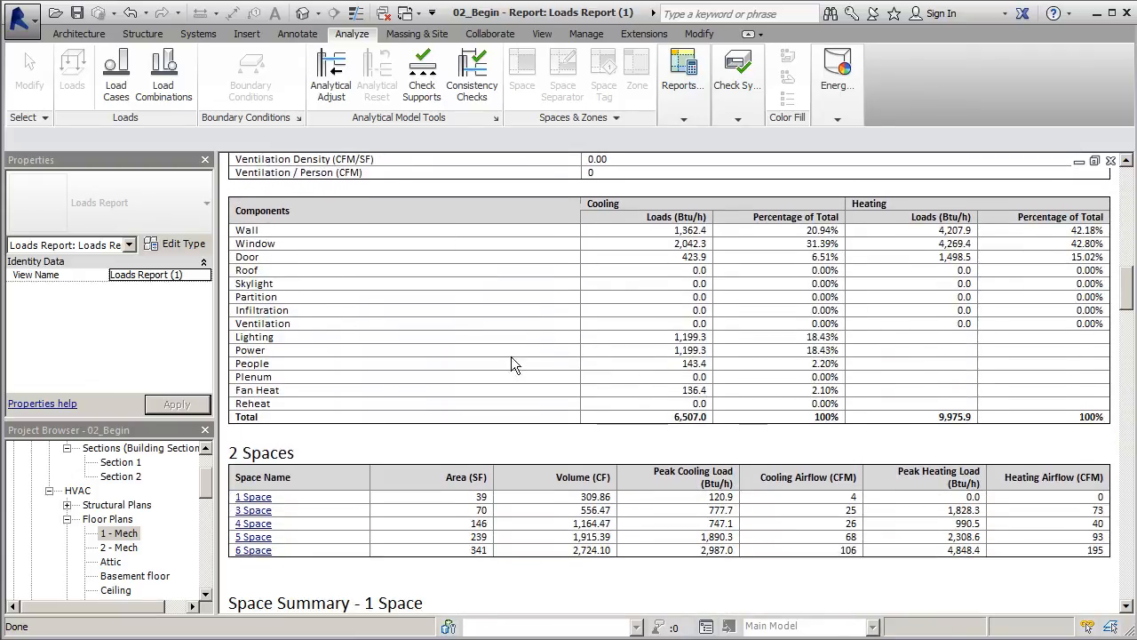
scroll("down", 3)
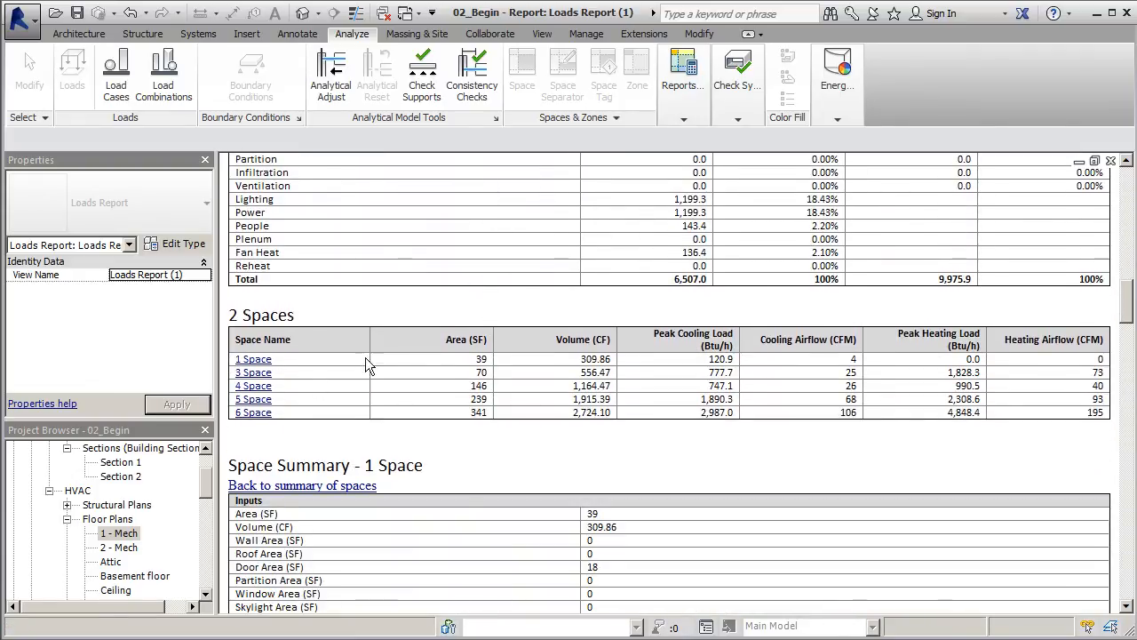
mouse_move(330, 401)
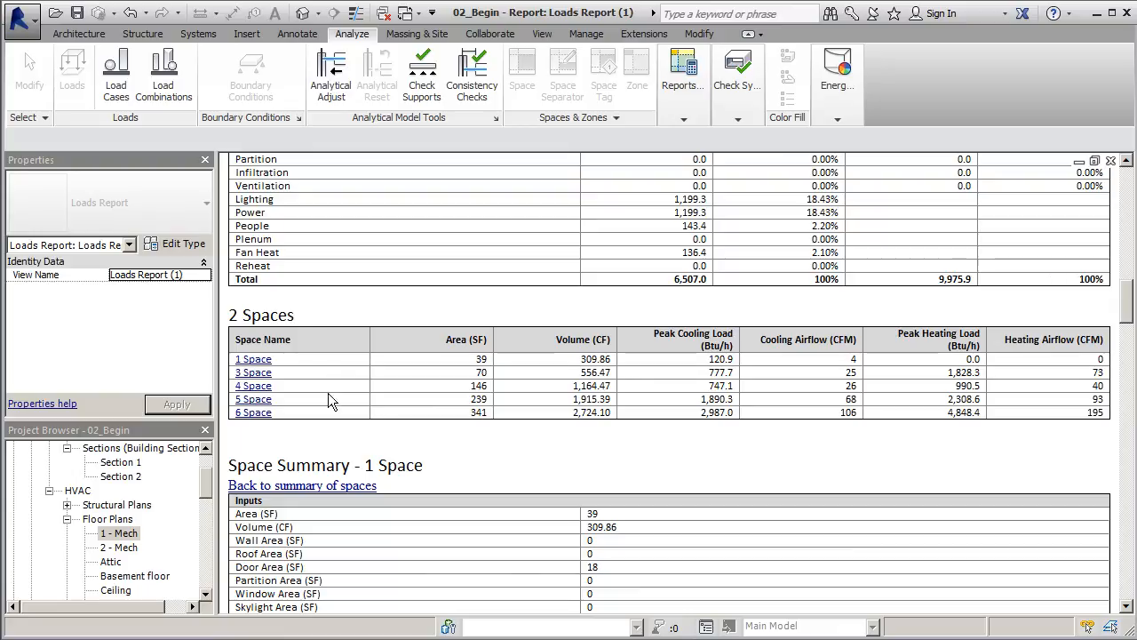
mouse_move(457, 321)
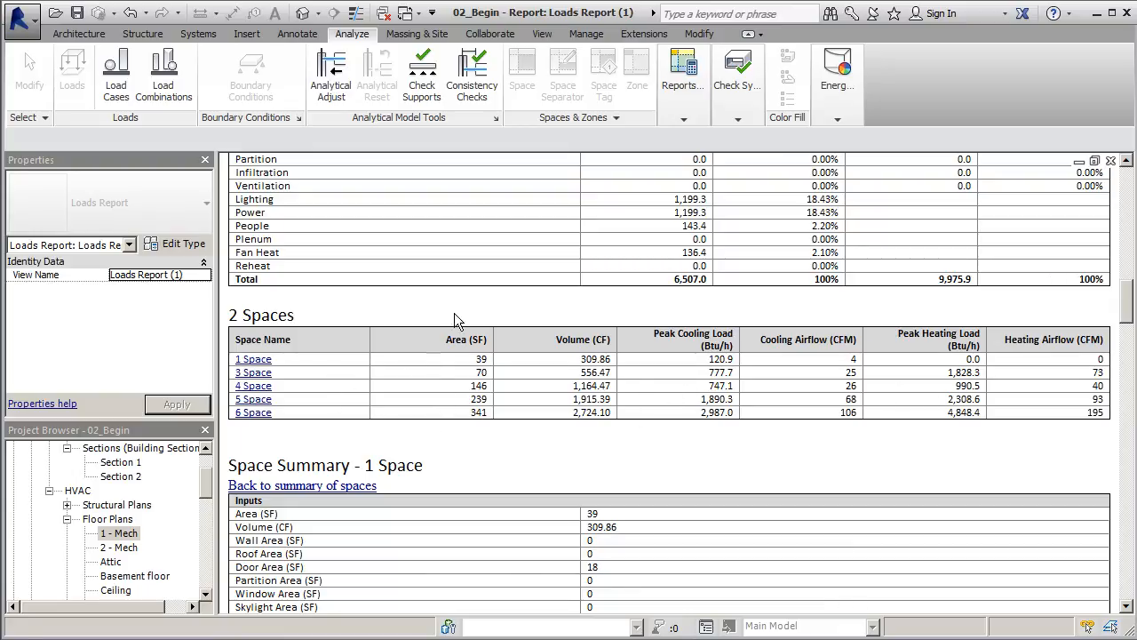
mouse_move(762, 354)
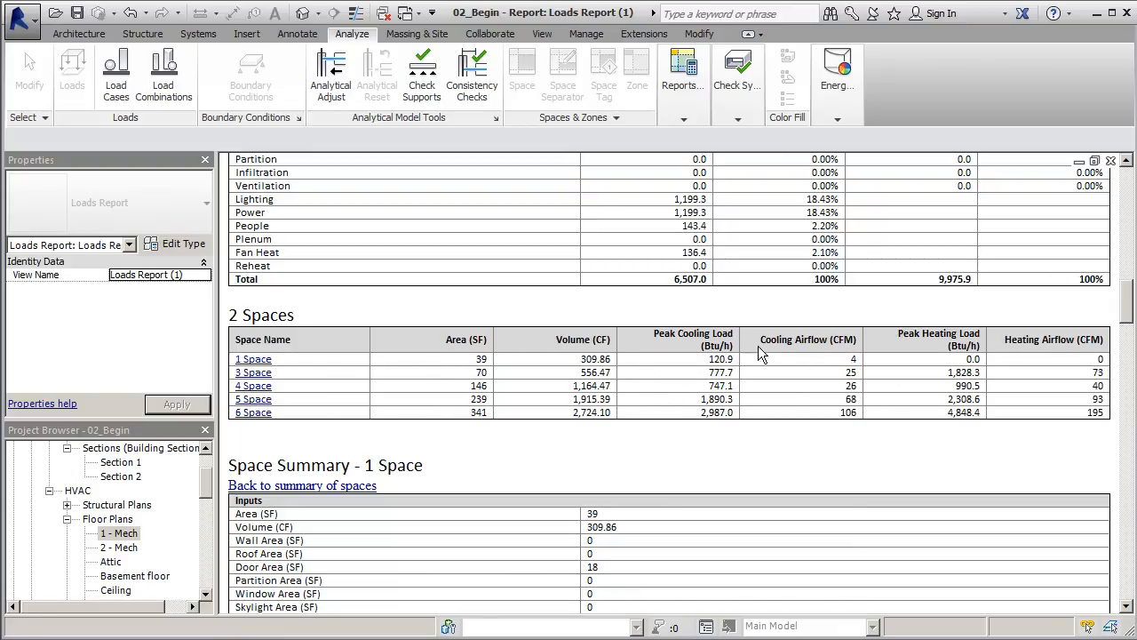
scroll("down", 3)
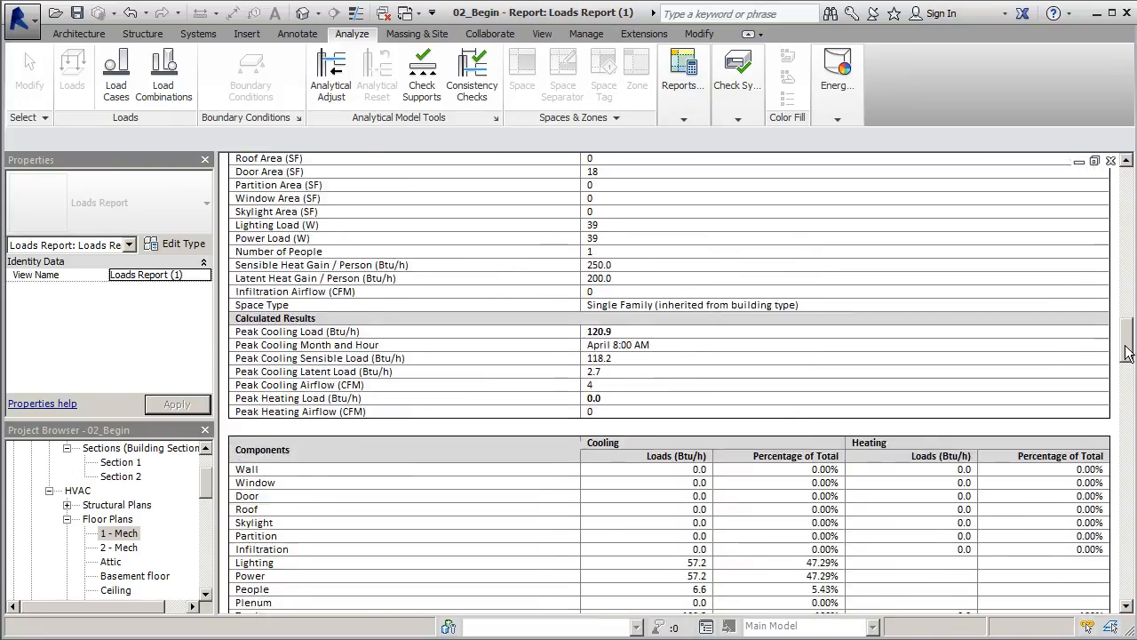
scroll("down", 3)
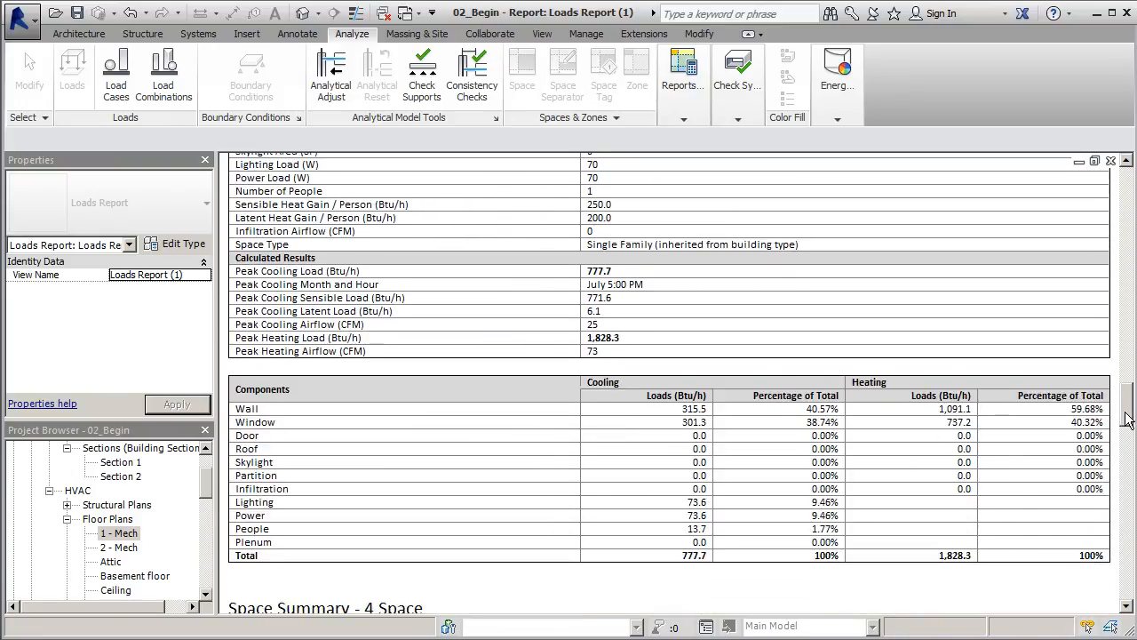
scroll("down", 3)
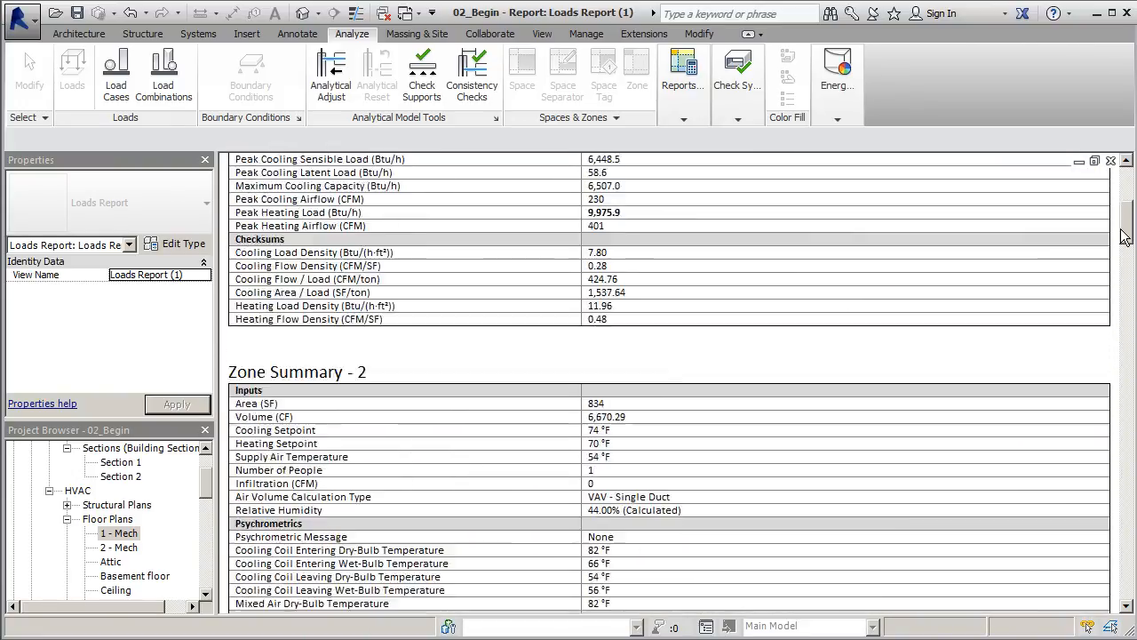